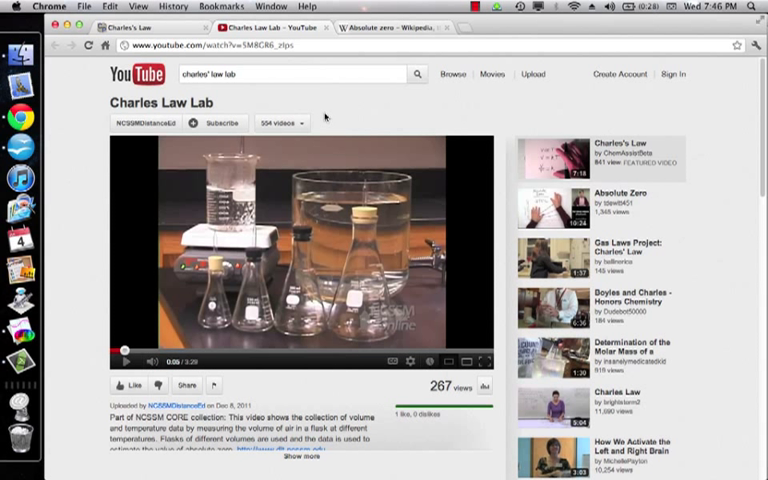
{"action": "mouse_move", "coordinate": [334, 116]}
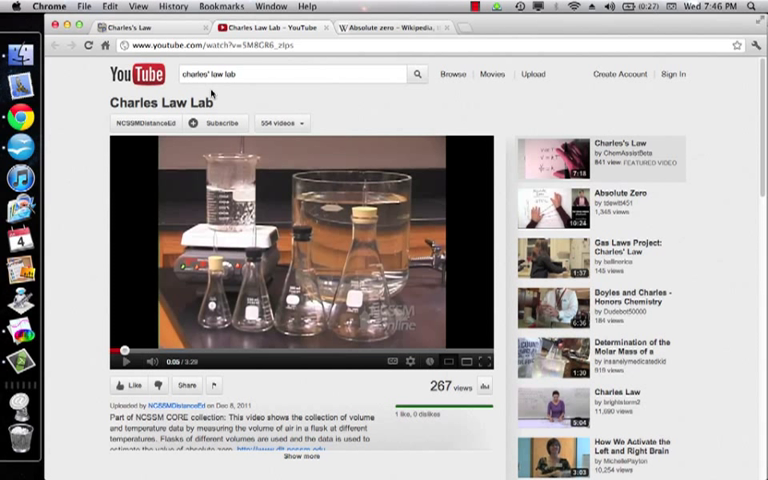
{"action": "mouse_move", "coordinate": [236, 96]}
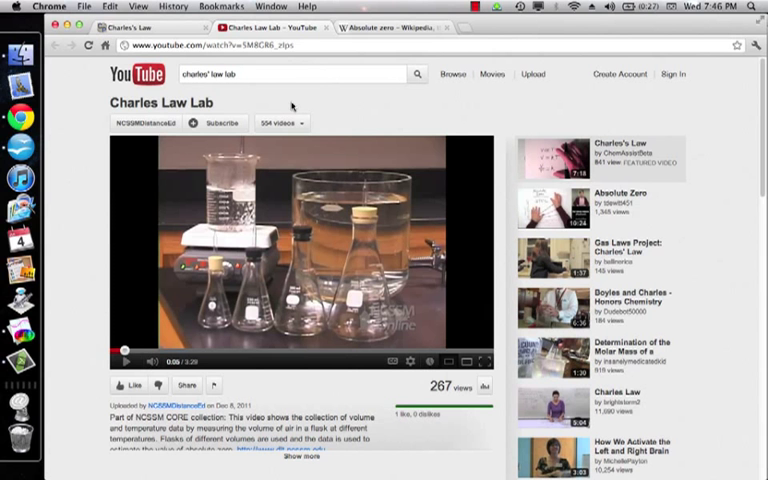
{"action": "mouse_move", "coordinate": [132, 384]}
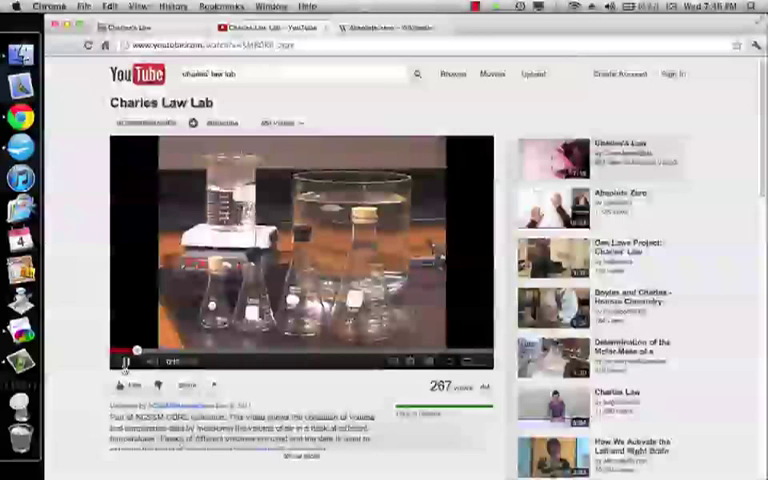
- Start playing the Charles Law Lab video on YouTube
{"action": "left_click", "coordinate": [124, 360]}
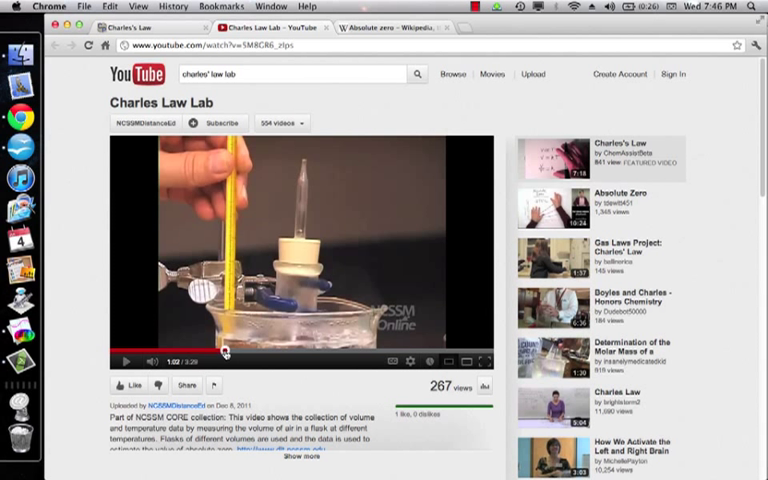
- Continue watching the video through the stoppered flask demonstration
{"action": "left_click", "coordinate": [276, 352]}
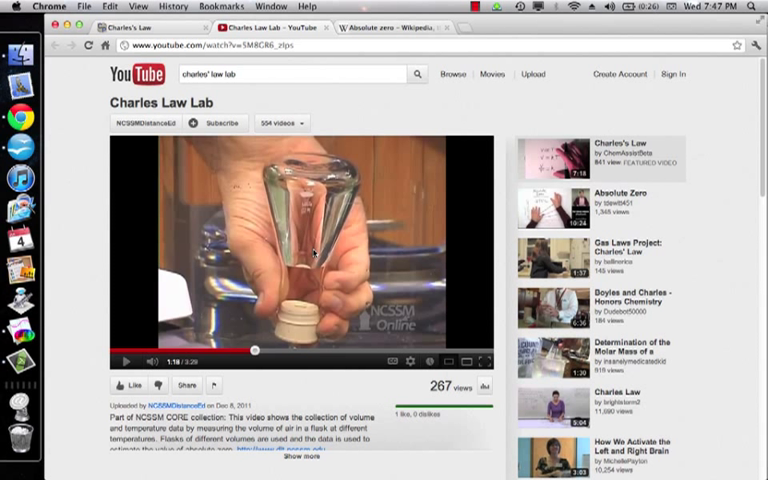
{"action": "mouse_move", "coordinate": [56, 252]}
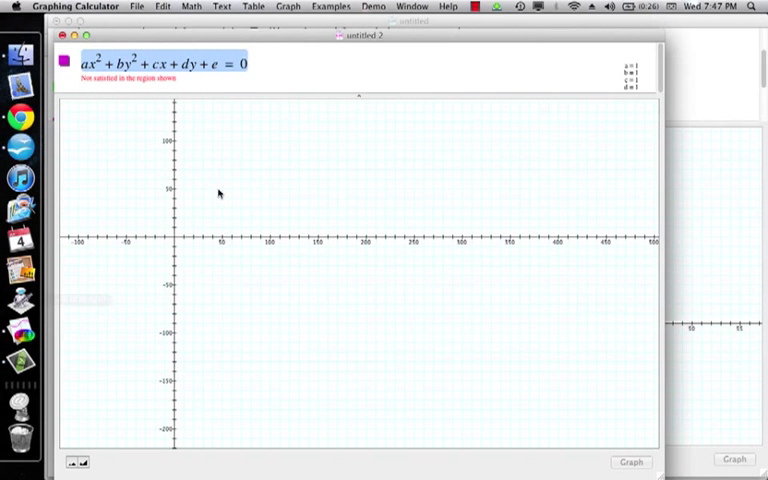
{"action": "mouse_move", "coordinate": [284, 68]}
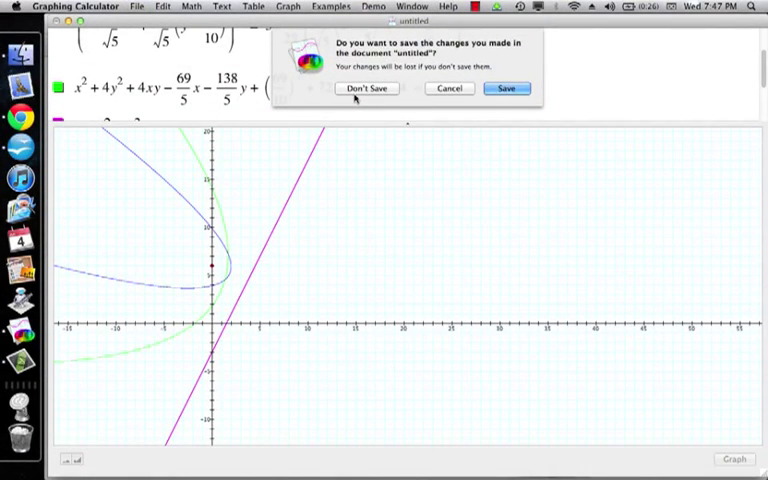
- Choose Don't Save to discard the old graph and land on a blank untitled document
{"action": "left_click", "coordinate": [366, 88]}
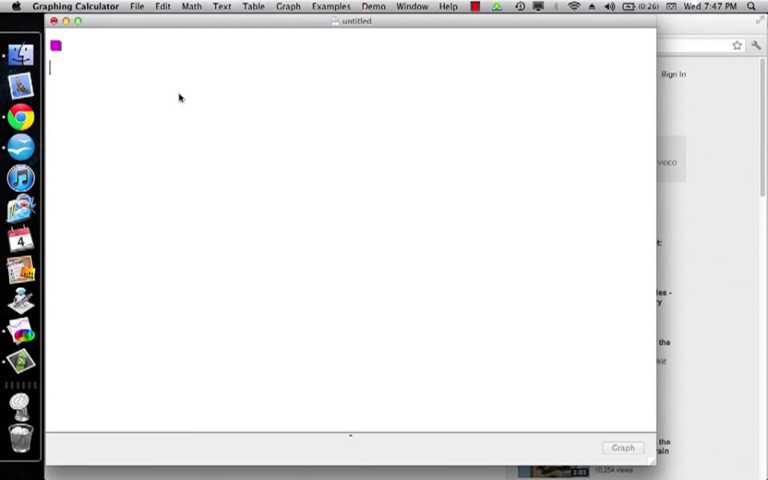
- Write the note heading 'Data from video:' with the first point (100°C, 138ml)
{"action": "type", "text": "Data from"}
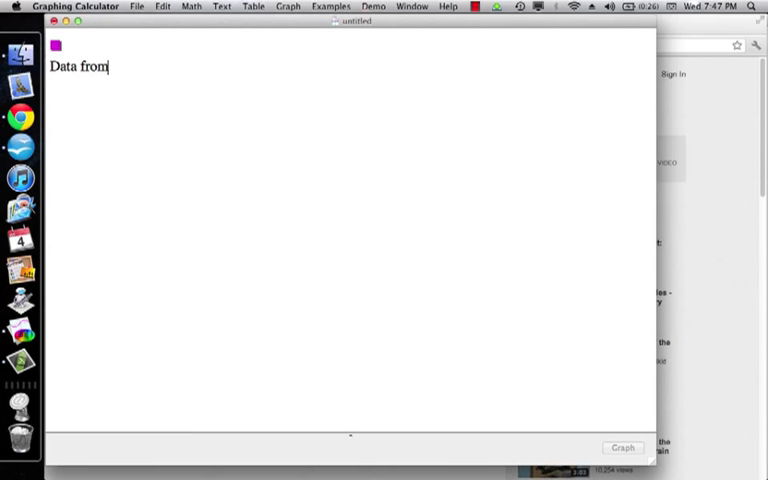
{"action": "type", "text": "video:"}
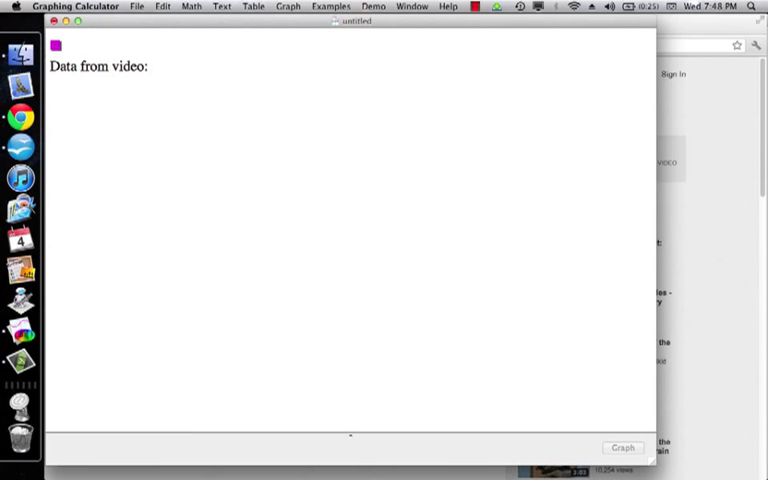
{"action": "type", "text": "11"}
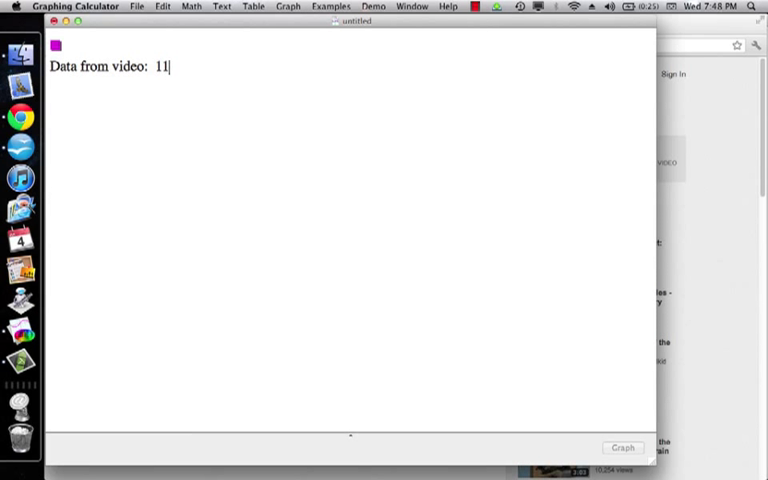
{"action": "type", "text": "00°"}
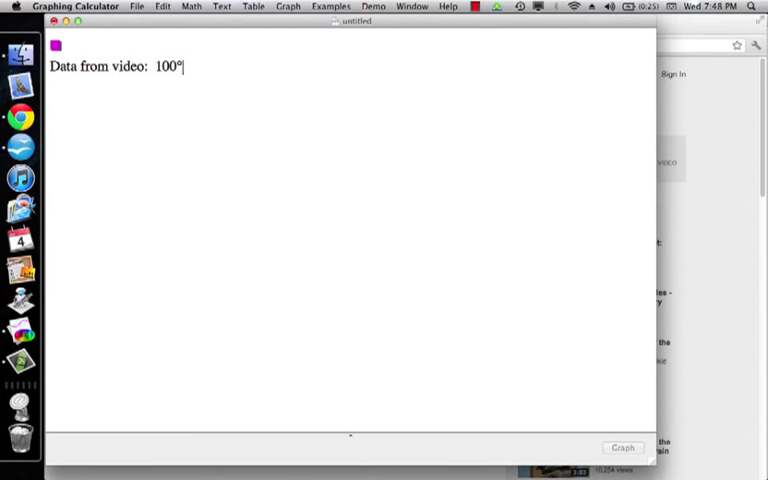
{"action": "type", "text": "C,"}
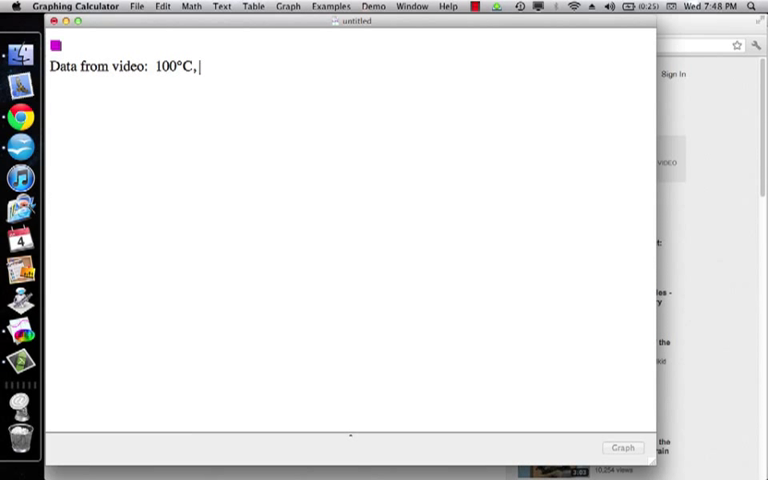
{"action": "type", "text": "138"}
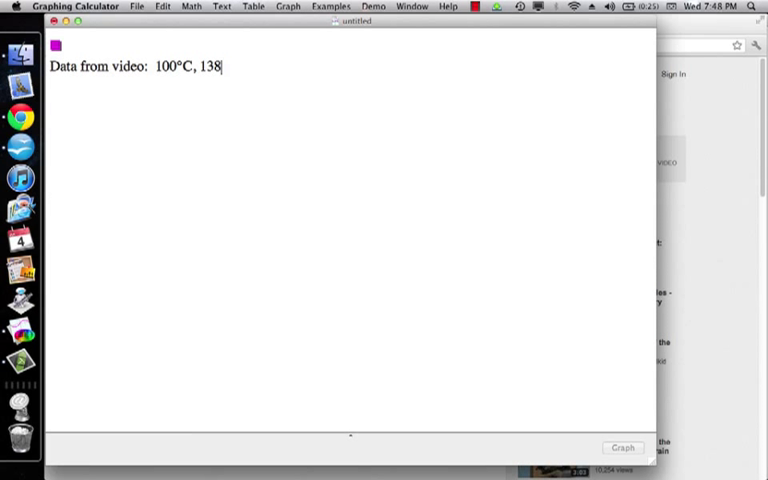
{"action": "type", "text": "ml)"}
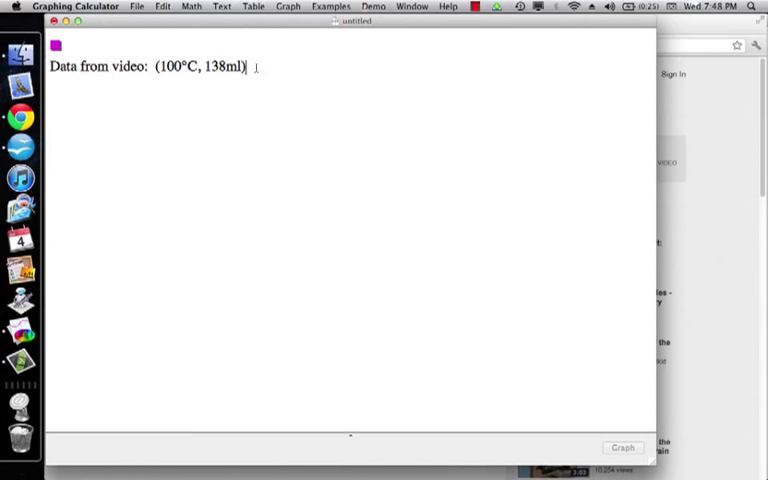
- Add the second data point (23°C, 111.5ml) to the note
{"action": "type", "text": ", ("}
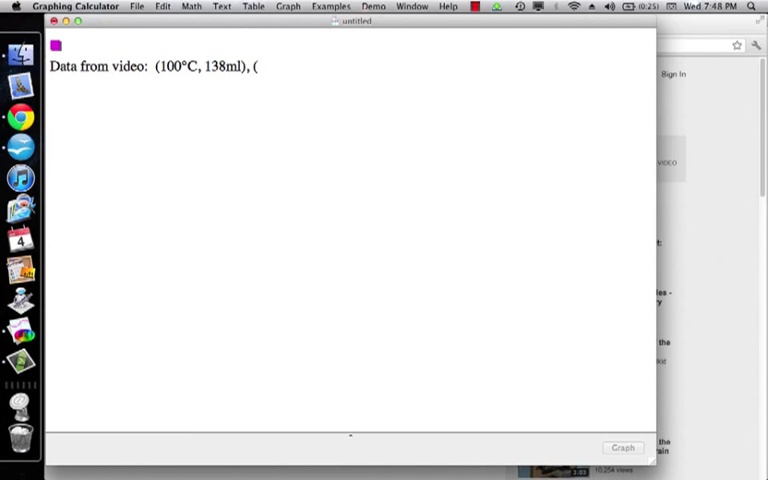
{"action": "type", "text": "23"}
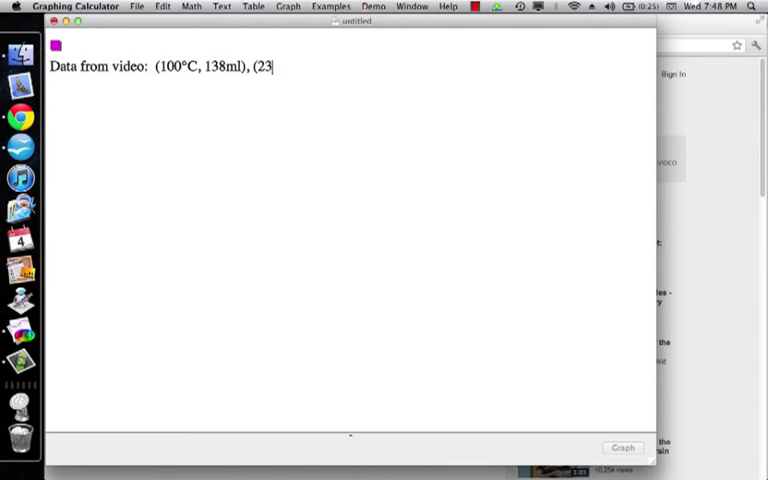
{"action": "type", "text": "°C"}
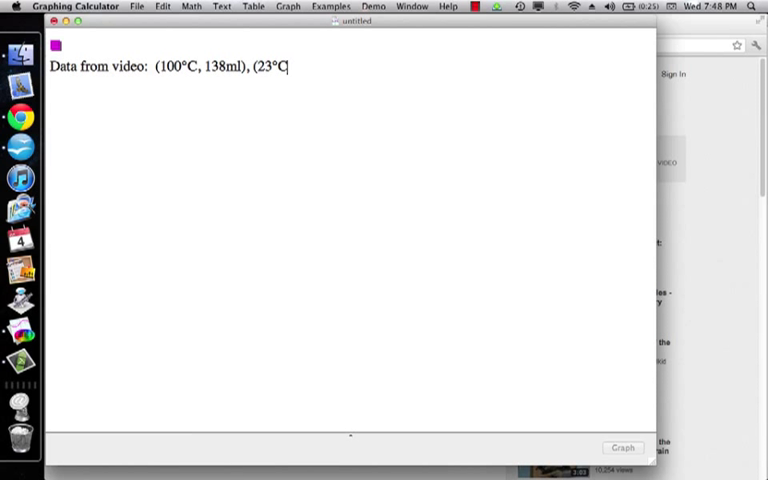
{"action": "type", "text": ","}
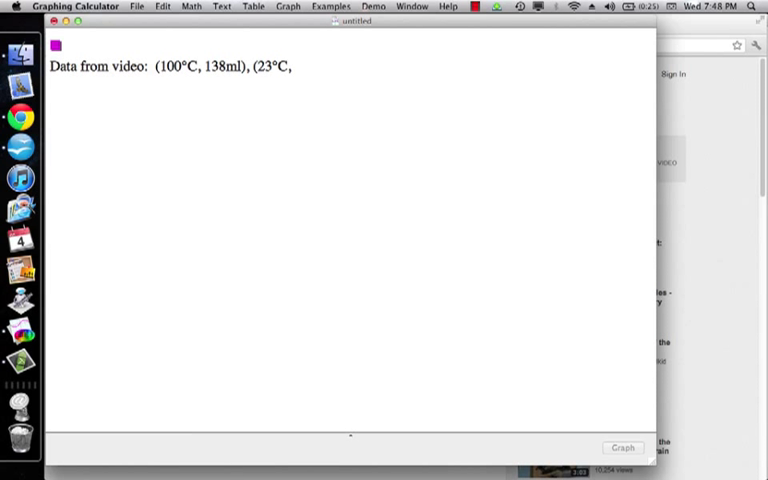
{"action": "type", "text": "111"}
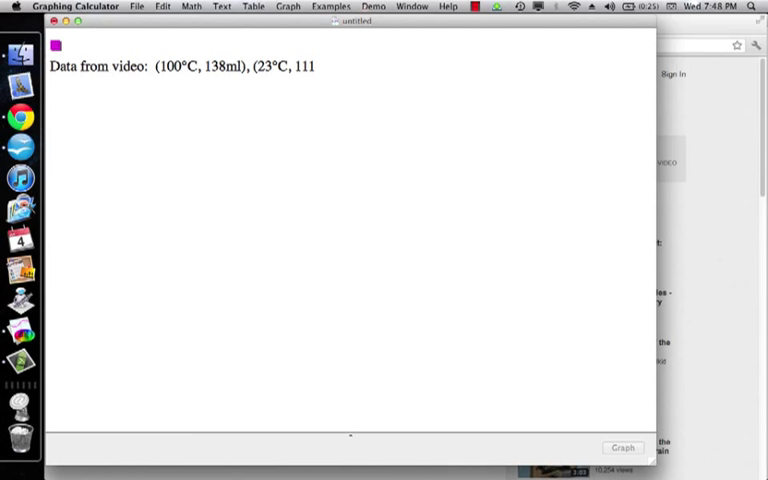
{"action": "type", "text": ".5m"}
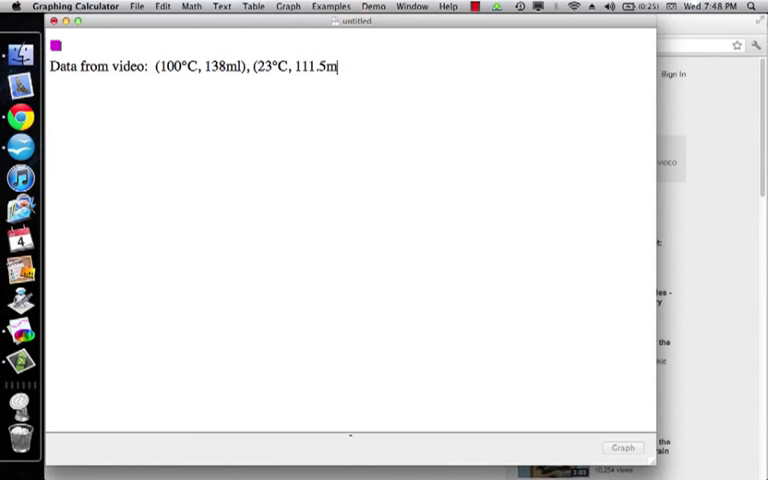
{"action": "type", "text": "l)"}
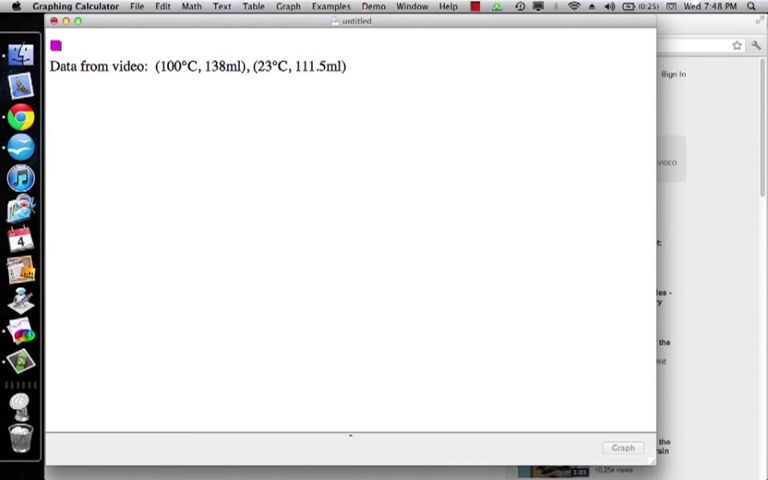
- Write the point-slope form y-y1=m(x-x1) under the data
{"action": "type", "text": "y-"}
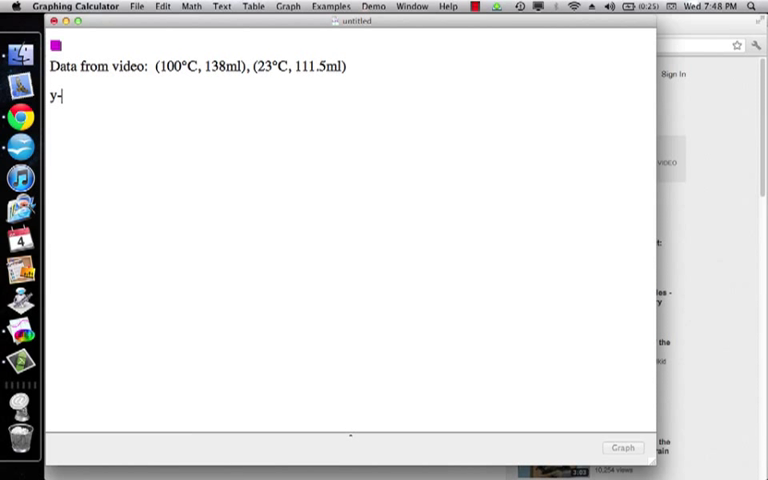
{"action": "type", "text": "y1"}
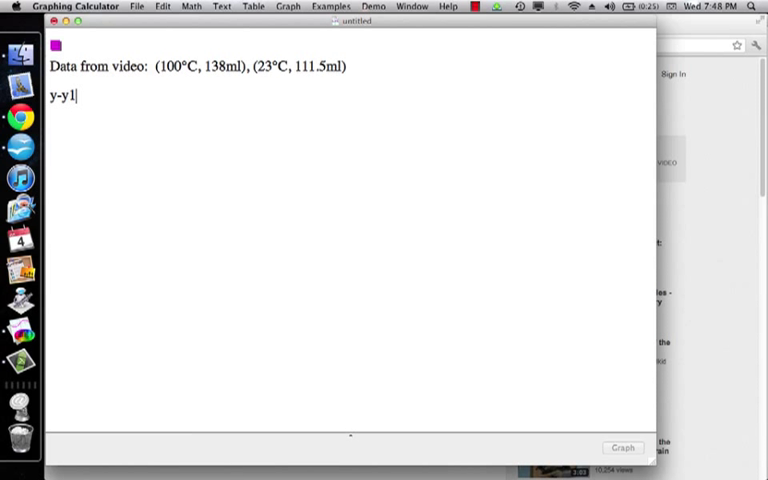
{"action": "key", "text": "backspace"}
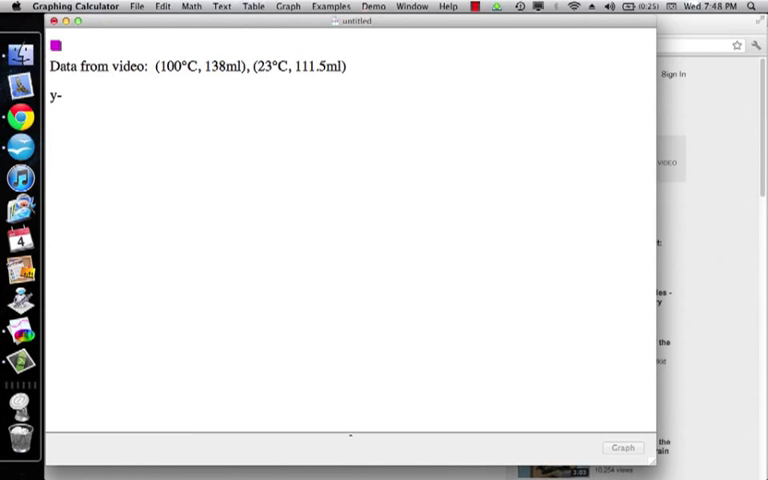
{"action": "type", "text": "y1"}
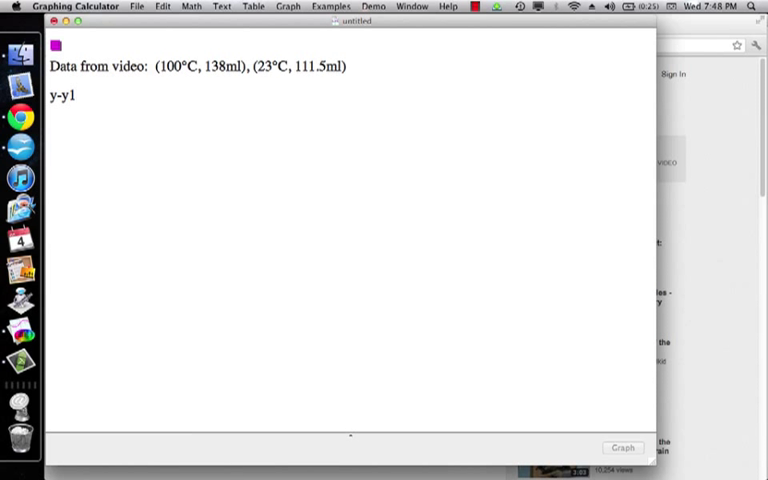
{"action": "type", "text": "=m(x"}
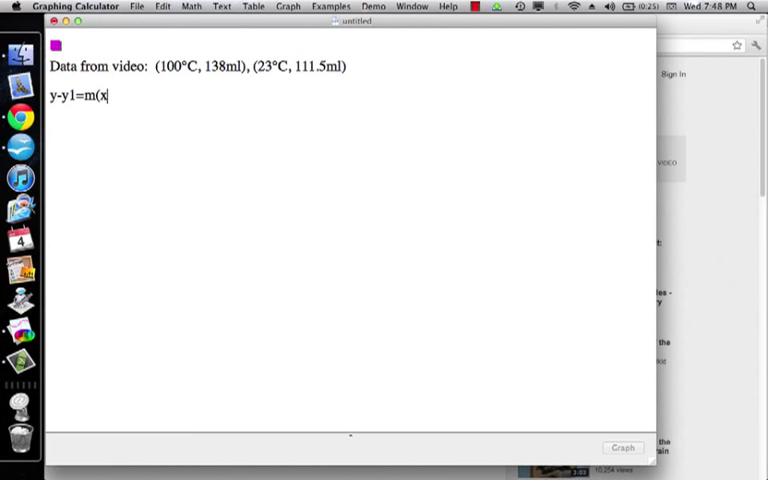
{"action": "type", "text": "-x"}
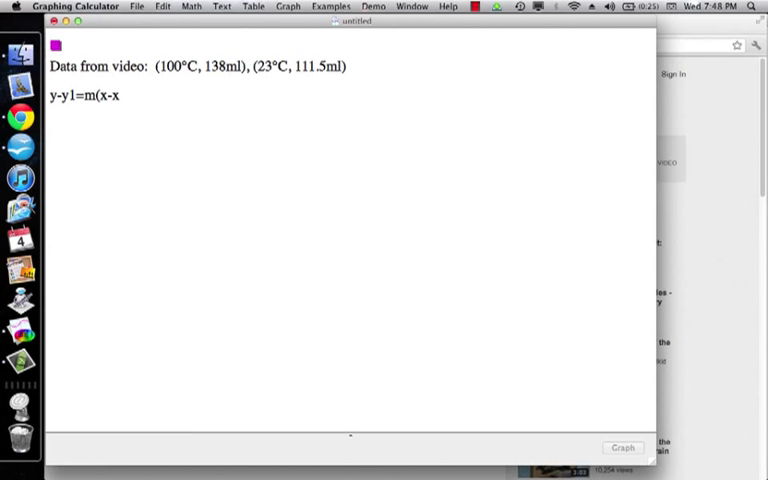
{"action": "type", "text": "1)"}
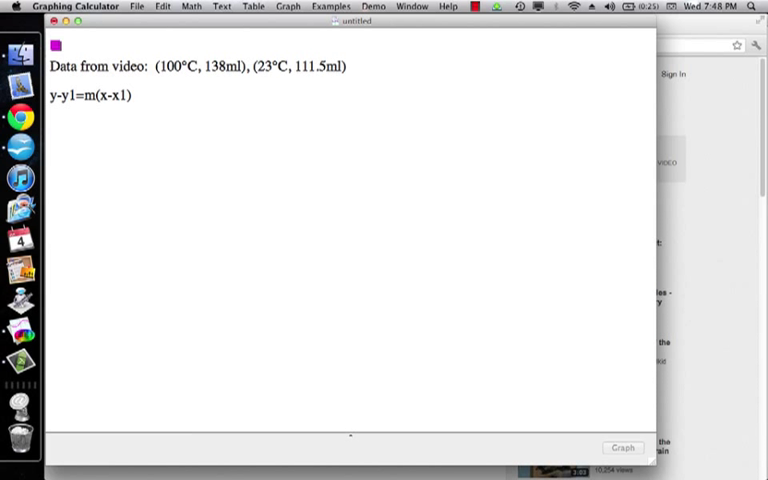
- Erase it and replace it with the slope-intercept form y=mx+b
{"action": "key", "text": "Backspace"}
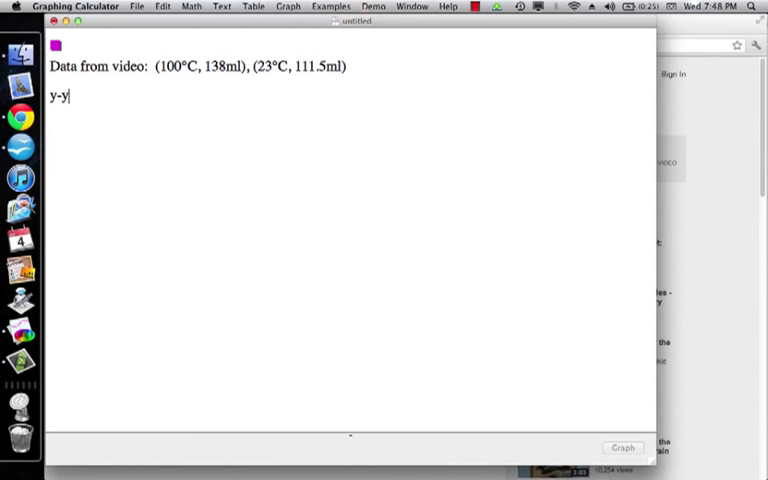
{"action": "type", "text": "m"}
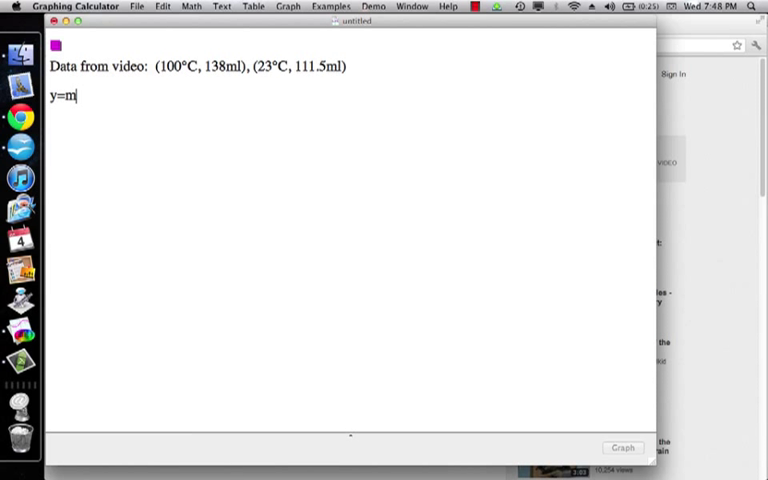
{"action": "type", "text": "x+"}
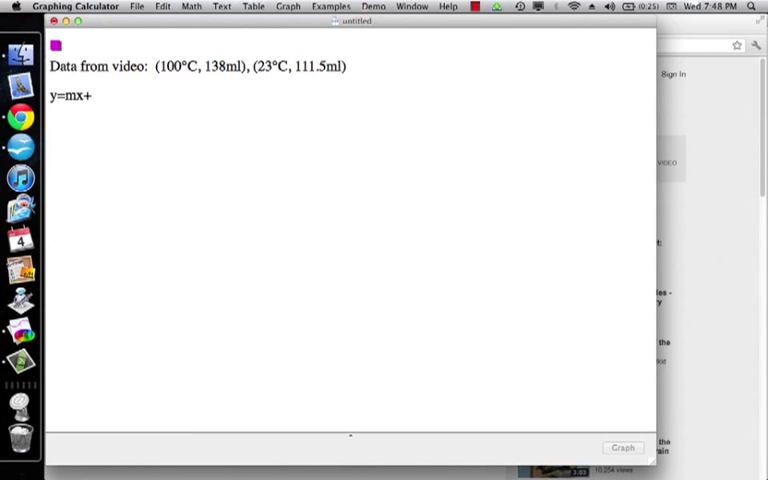
{"action": "type", "text": "b"}
{"action": "type", "text": "The whole poin"}
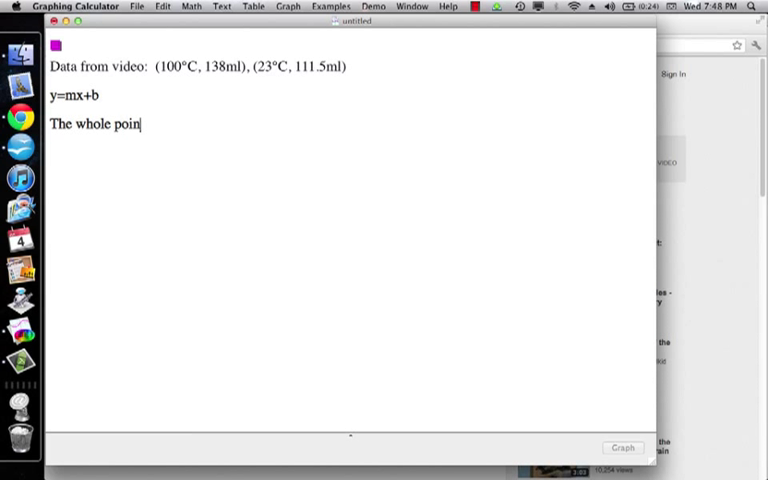
- Note that the gas volume should be zero when the temperature is absolute zero
{"action": "type", "text": "t:"}
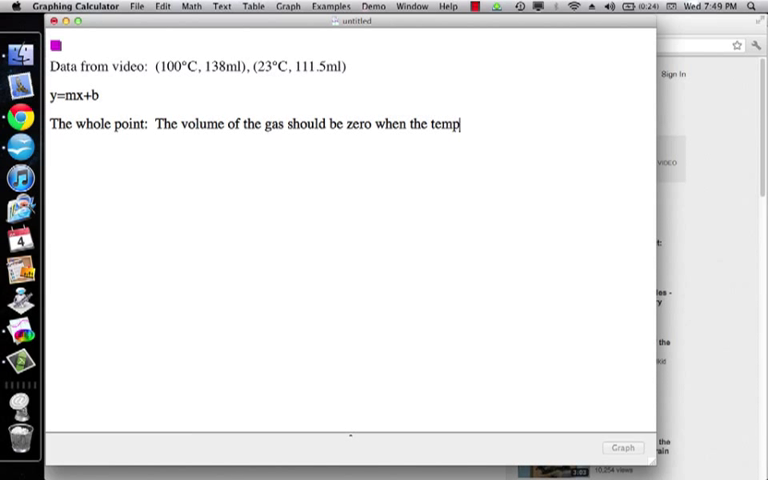
{"action": "type", "text": "erature of the"}
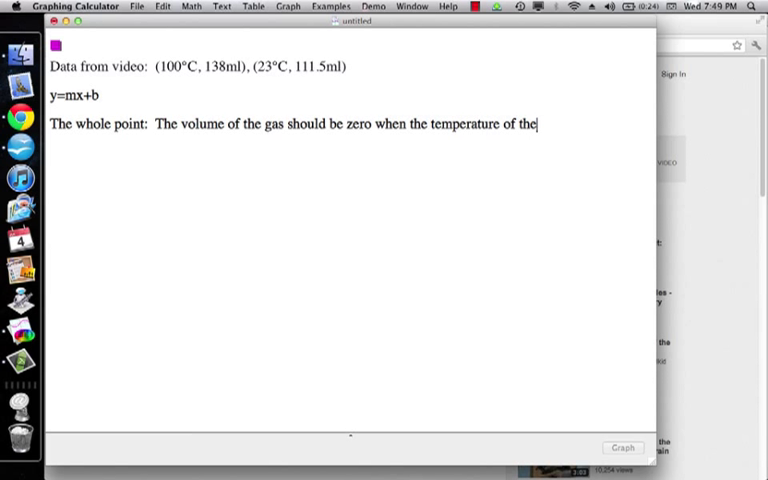
{"action": "type", "text": "gas is abso"}
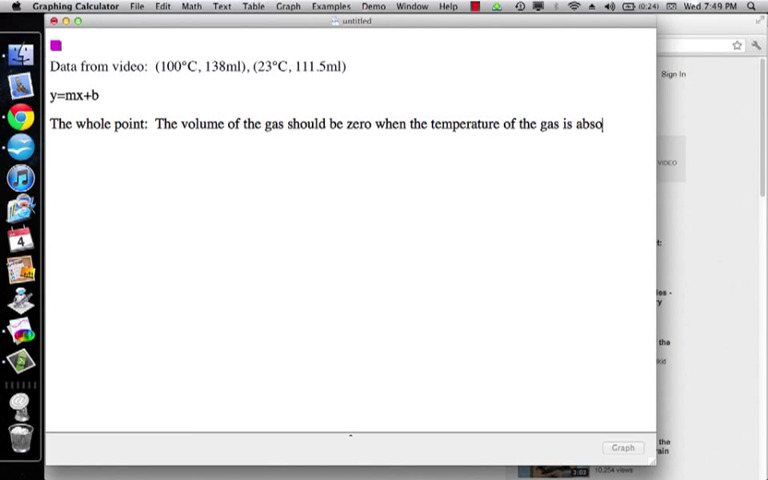
{"action": "type", "text": "lute zero"}
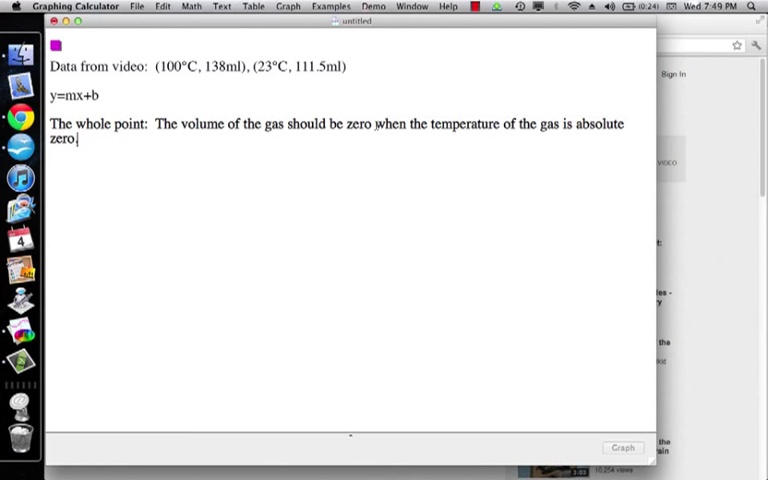
{"action": "type", "text": "."}
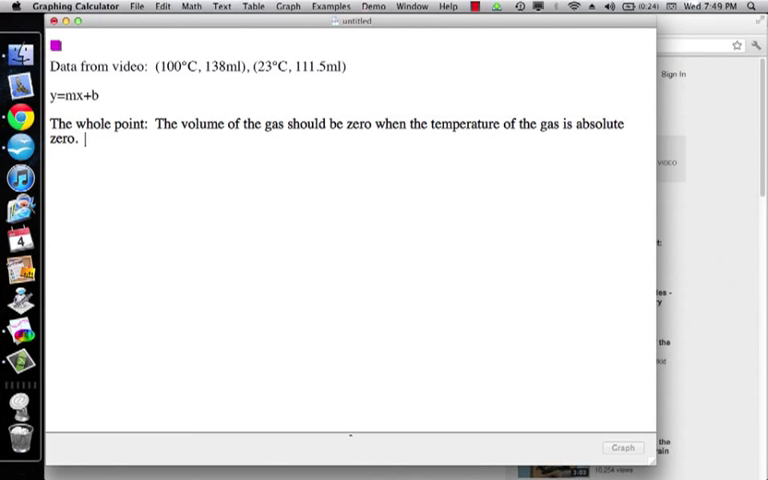
- Add that the volume should shrink as temperature goes down, ending the line
{"action": "type", "text": "Volume of the g"}
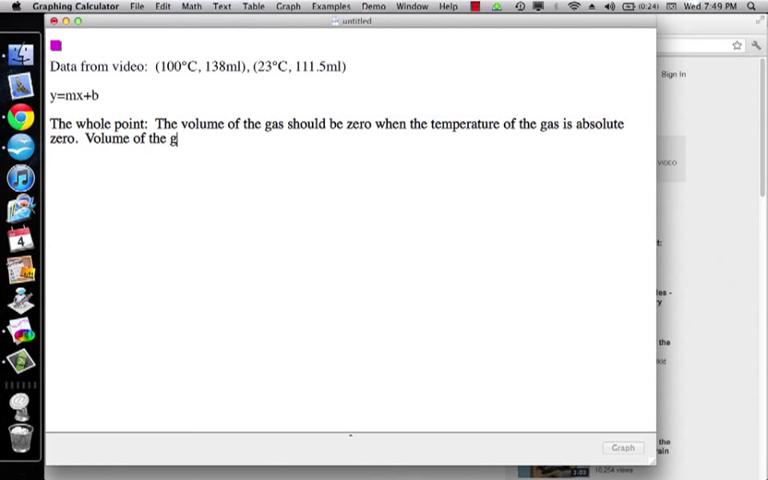
{"action": "type", "text": "as should shr"}
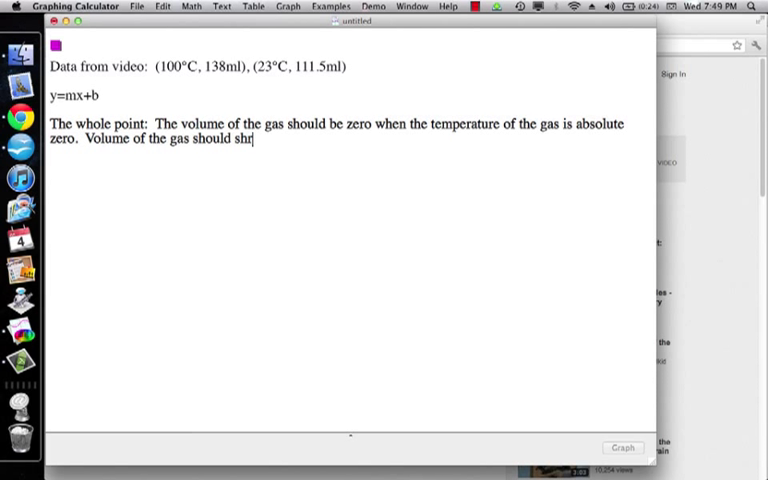
{"action": "type", "text": "nk as the"}
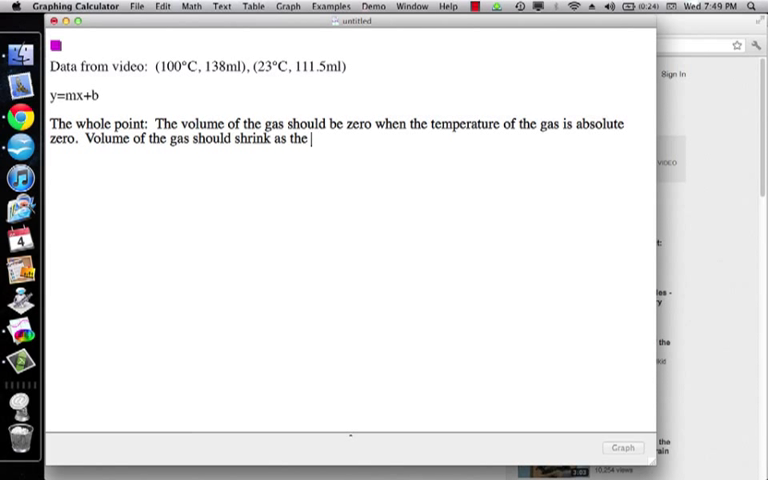
{"action": "type", "text": "temperature goes down."}
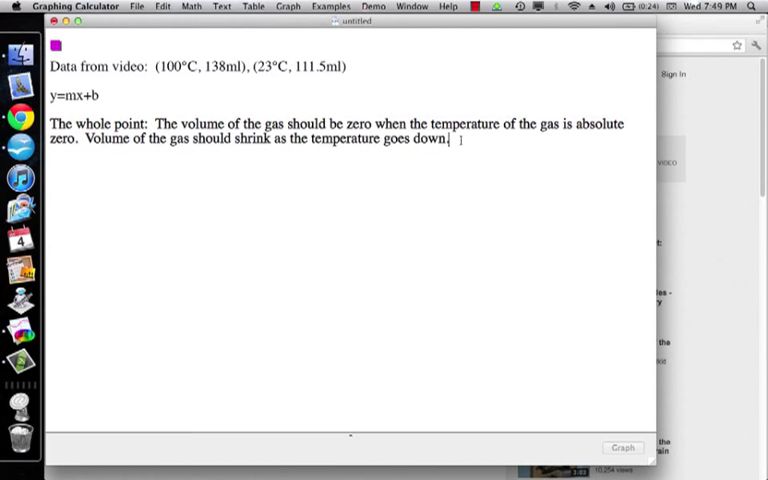
{"action": "key", "text": "enter"}
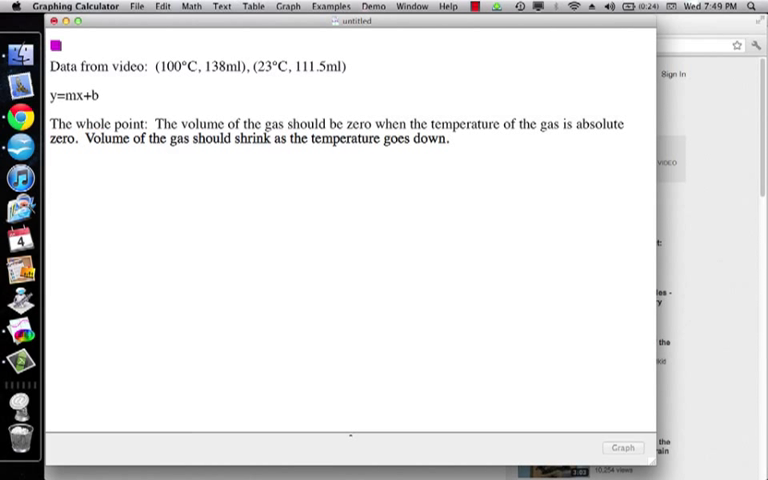
- Define y as temperature and x as volume in the notes
{"action": "type", "text": "y="}
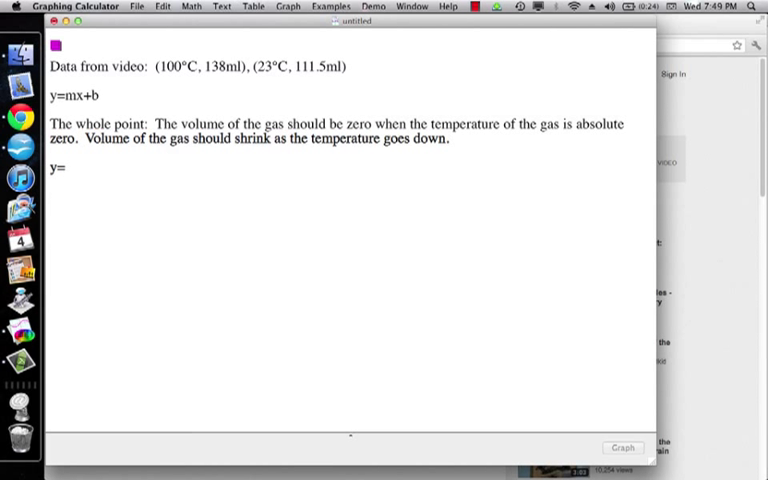
{"action": "type", "text": "tem"}
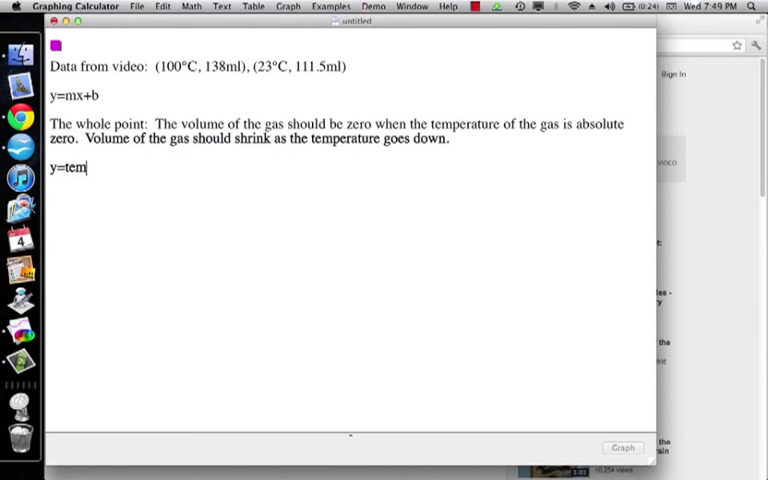
{"action": "type", "text": "perature"}
{"action": "type", "text": "x="}
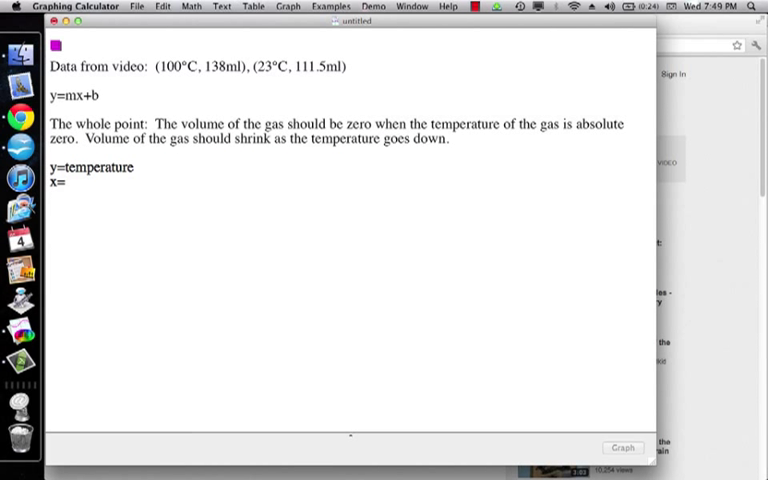
{"action": "type", "text": "volume"}
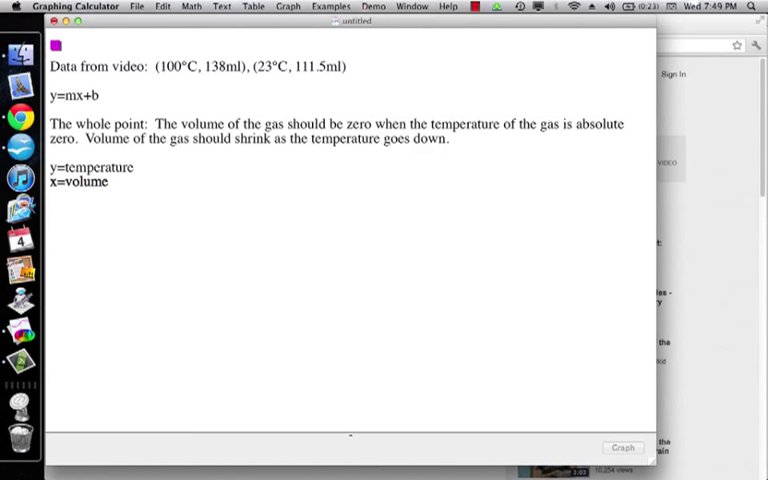
- Write the slope as m = change in temp / change in volume
{"action": "type", "text": "m="}
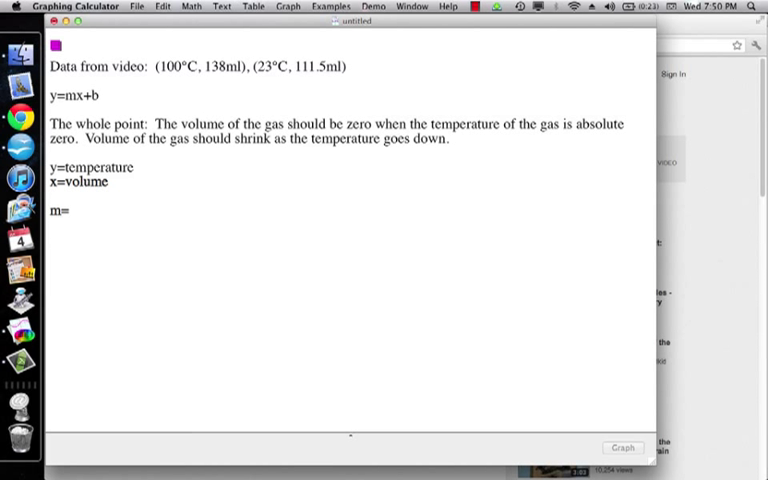
{"action": "type", "text": "("}
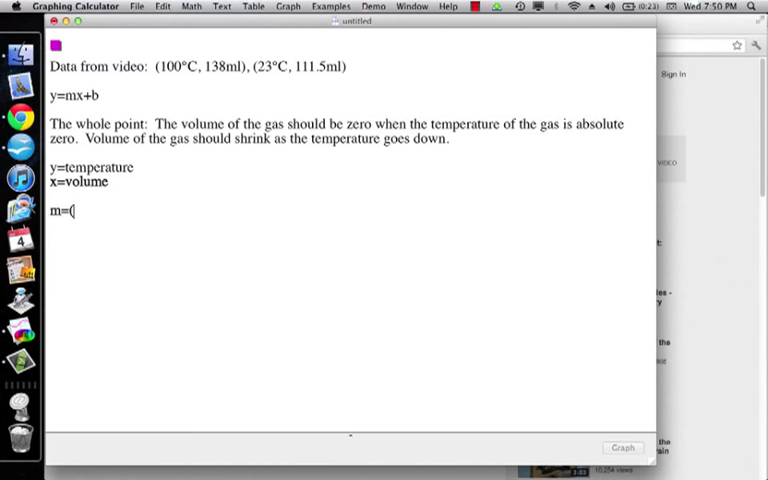
{"action": "type", "text": "change in temp/"}
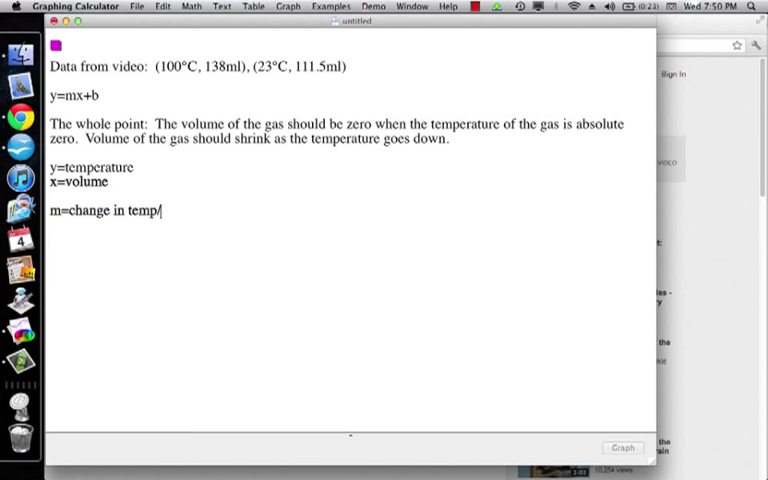
{"action": "type", "text": "change in"}
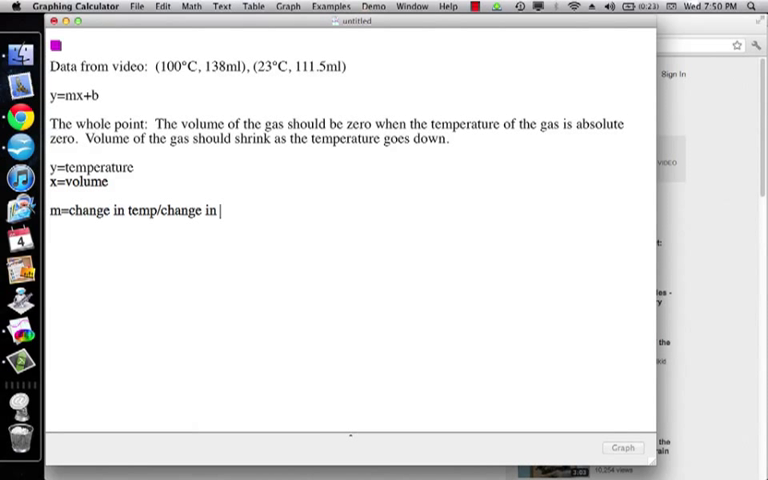
{"action": "type", "text": "volume"}
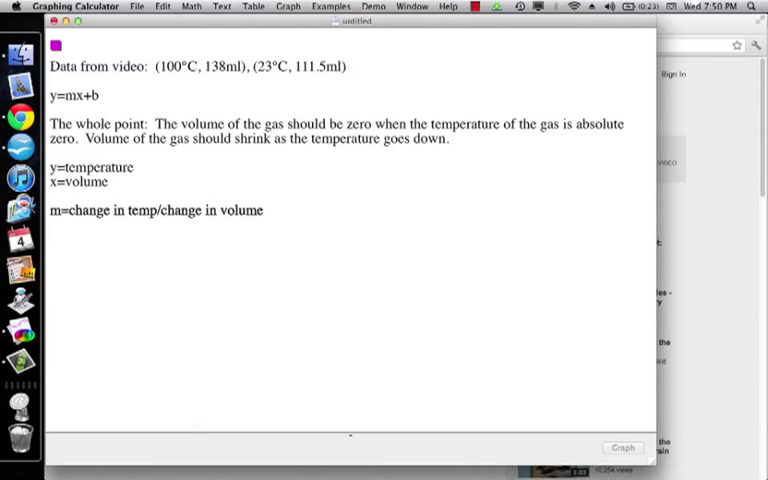
- Enter the slope with the data as m=(100-23)/(138-111.5)
{"action": "type", "text": "m="}
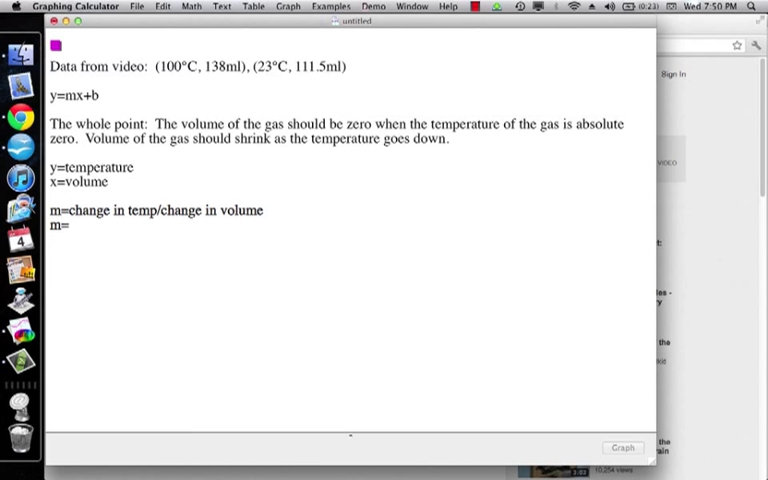
{"action": "type", "text": "("}
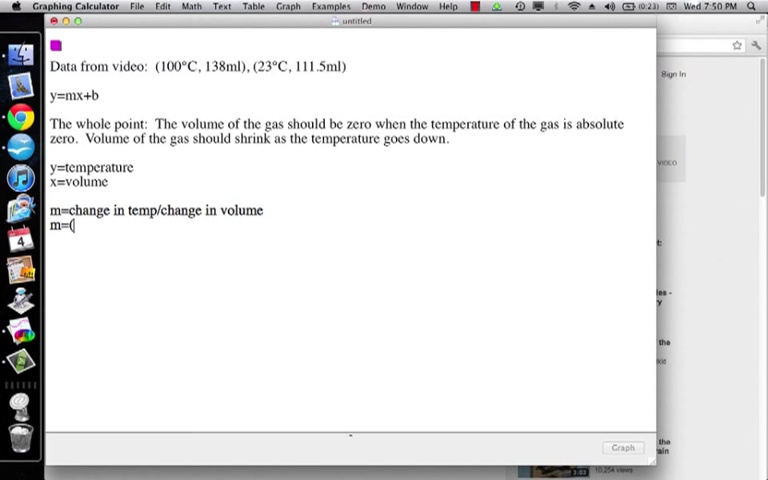
{"action": "type", "text": "100-"}
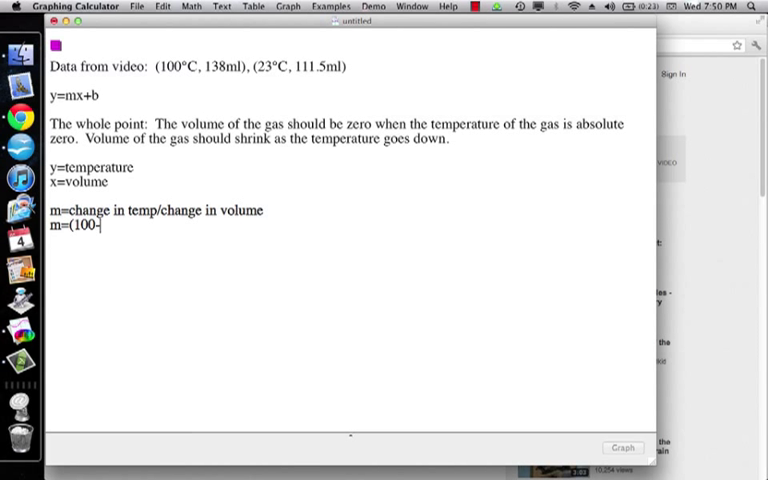
{"action": "type", "text": "23)="}
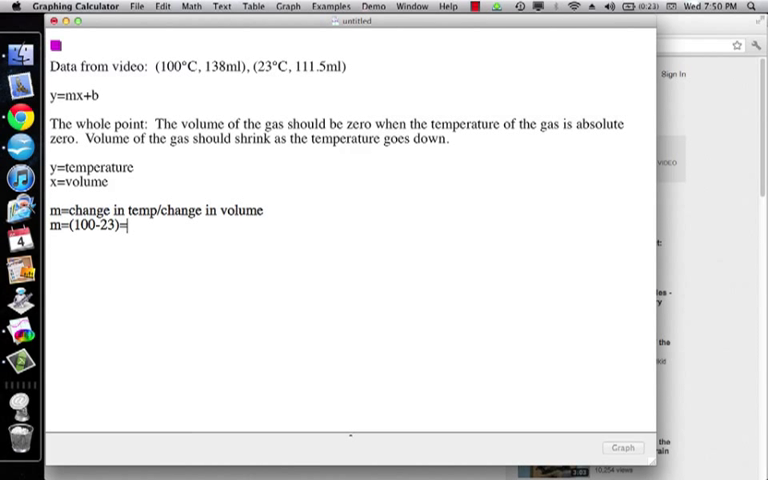
{"action": "type", "text": "/"}
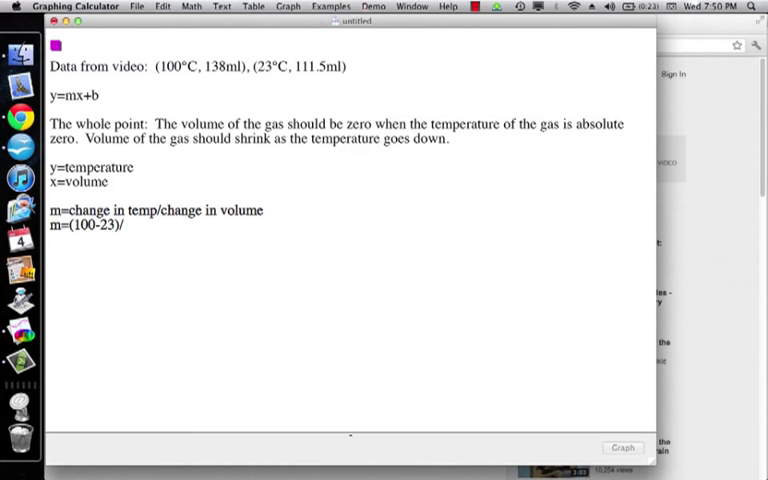
{"action": "type", "text": "(1"}
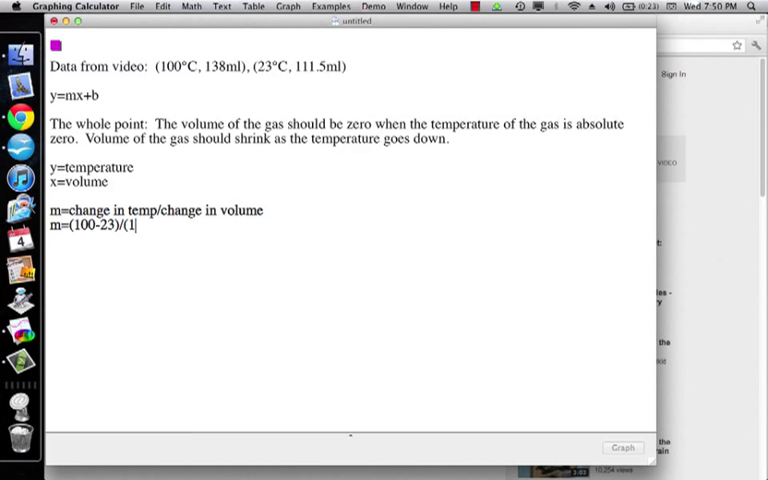
{"action": "type", "text": "38"}
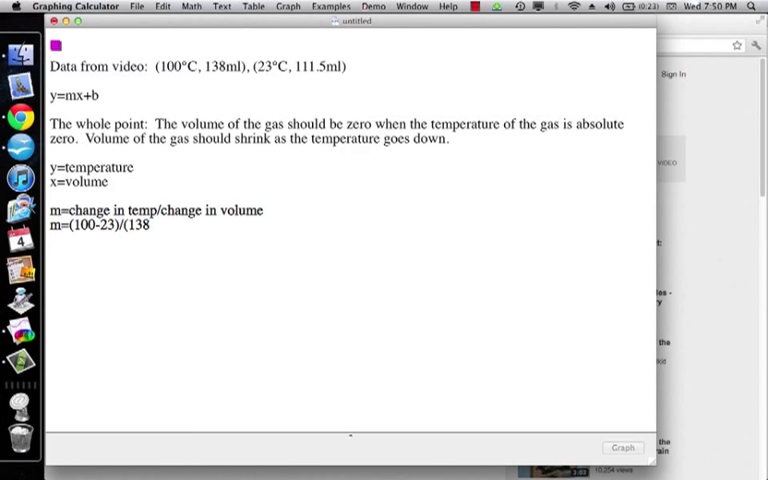
{"action": "type", "text": "11"}
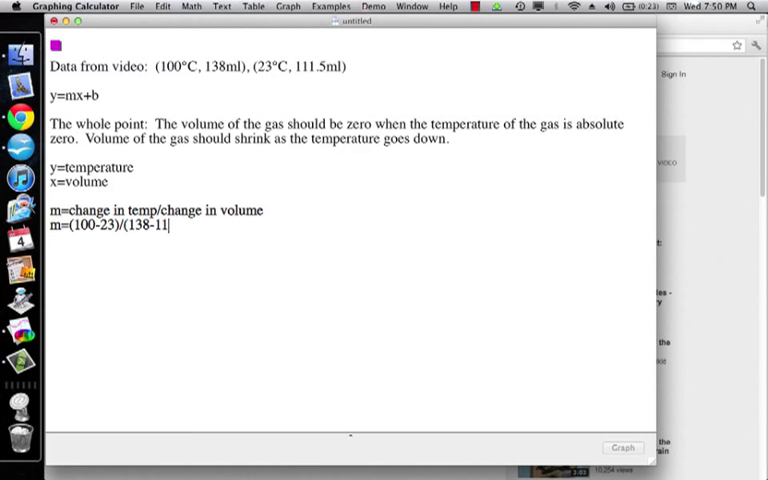
{"action": "type", "text": ".5"}
{"action": "type", "text": "(1"}
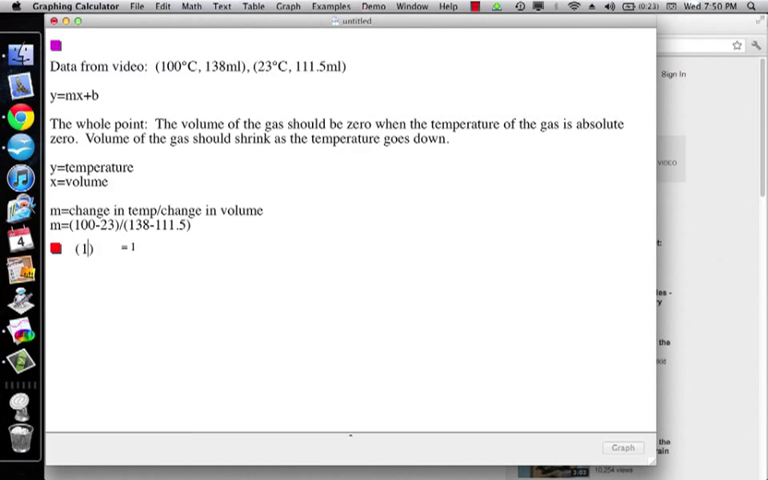
- Evaluate (100-23)/(138-111.5) in a math line, giving about 2.90566
{"action": "type", "text": "00-23"}
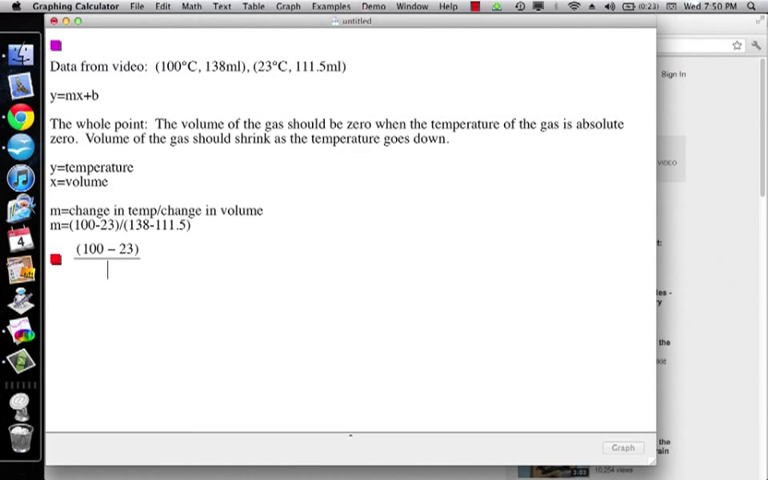
{"action": "type", "text": "138 − 11"}
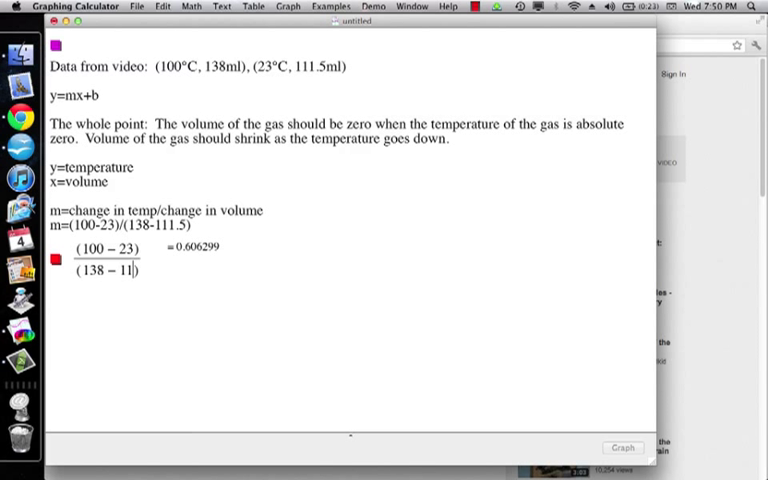
{"action": "type", "text": ".5"}
{"action": "left_click", "coordinate": [120, 224]}
{"action": "type", "text": " ="}
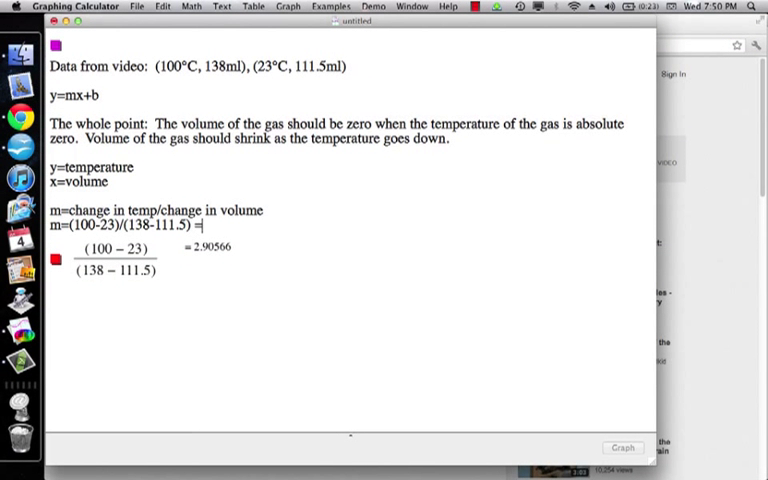
- Record the rounded slope m = 2.91 in the notes
{"action": "type", "text": "2.9"}
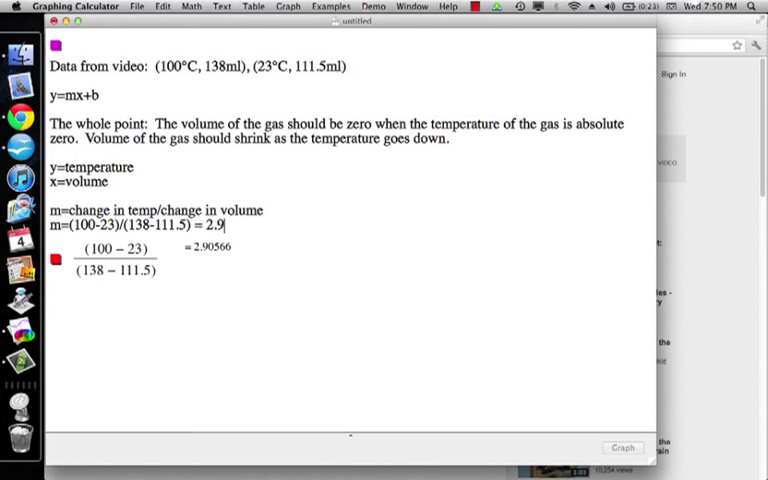
{"action": "type", "text": "05"}
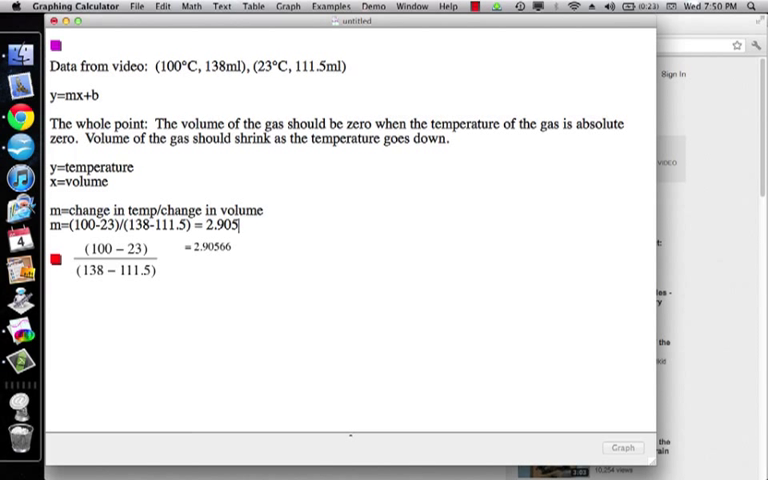
{"action": "key", "text": "backspace"}
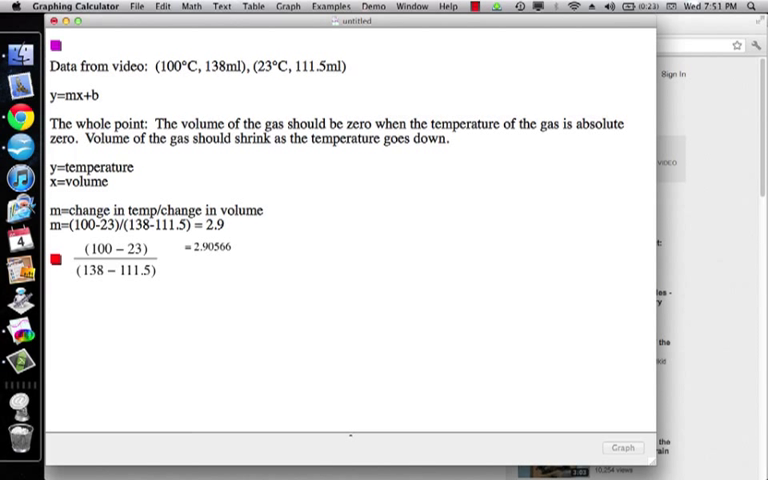
{"action": "type", "text": "1"}
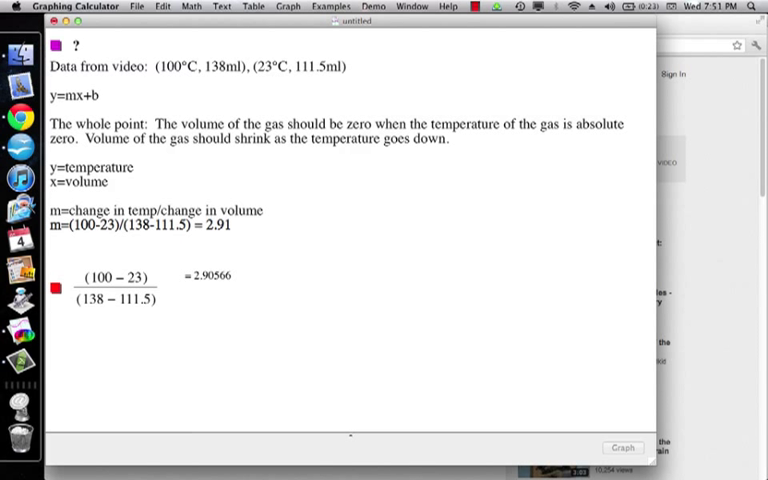
- Substitute the point into y=mx+b as 100=(2.91)(138)+b on a new line
{"action": "left_click", "coordinate": [50, 256]}
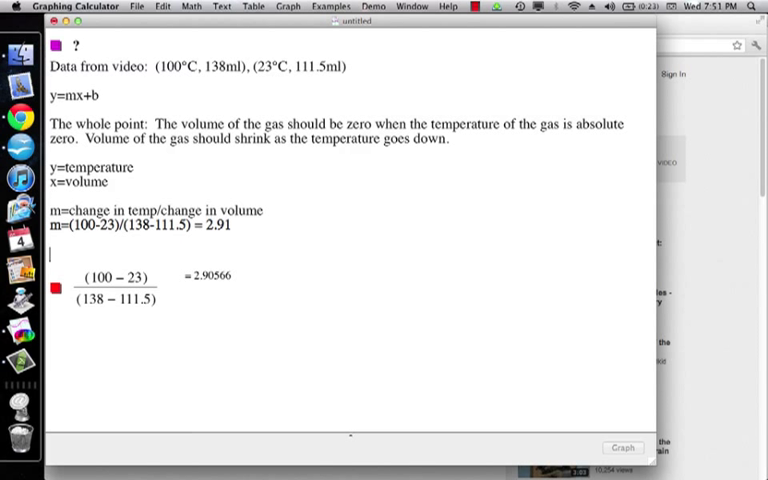
{"action": "type", "text": "11"}
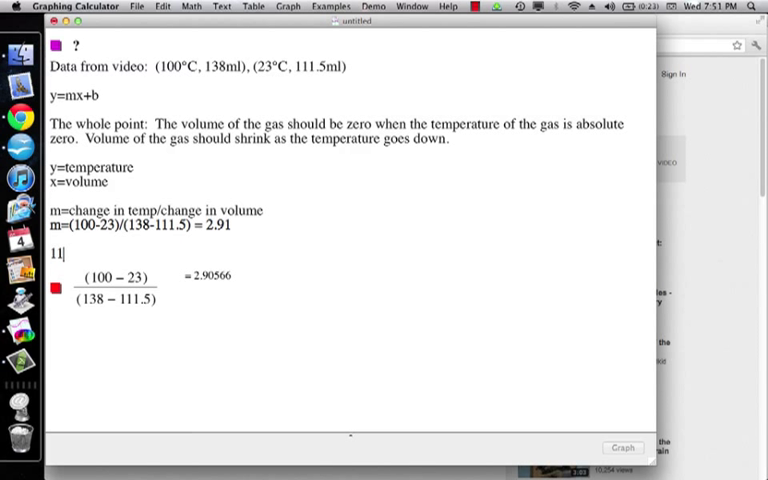
{"action": "type", "text": "00"}
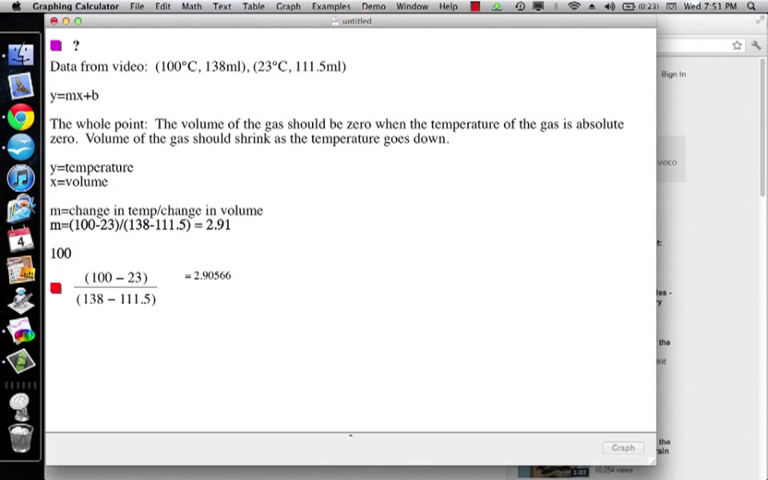
{"action": "type", "text": "="}
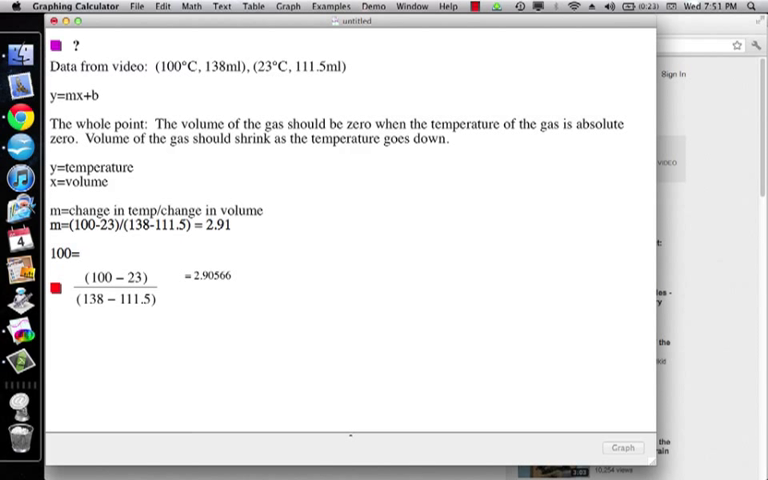
{"action": "type", "text": "("}
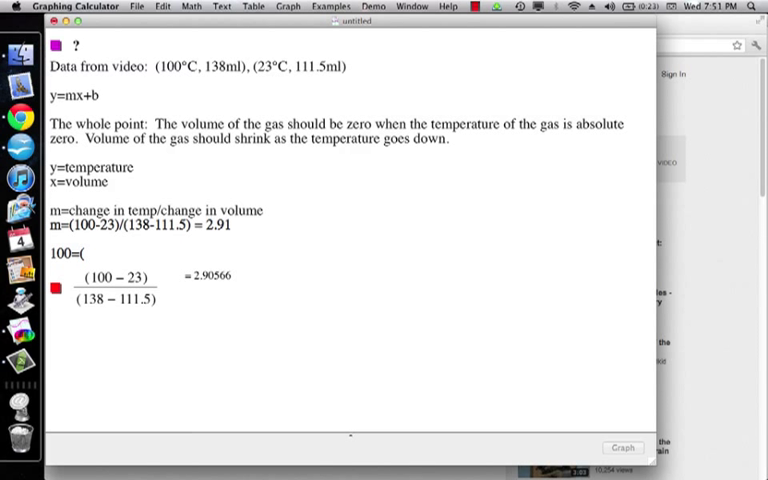
{"action": "type", "text": "2.91)("}
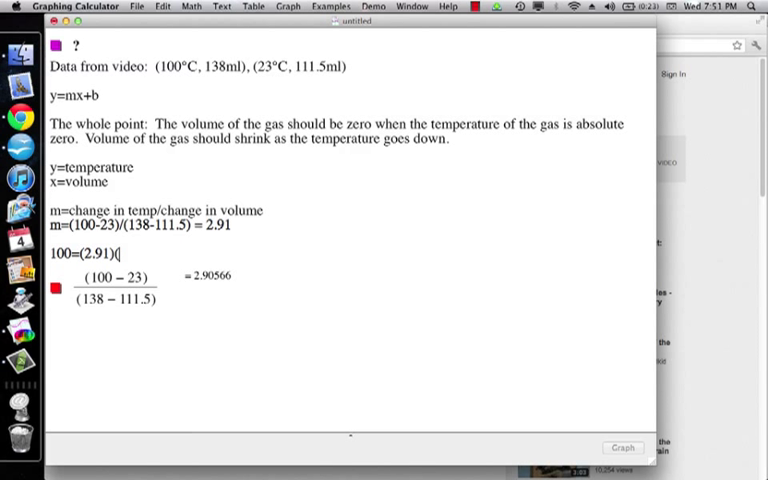
{"action": "type", "text": "13"}
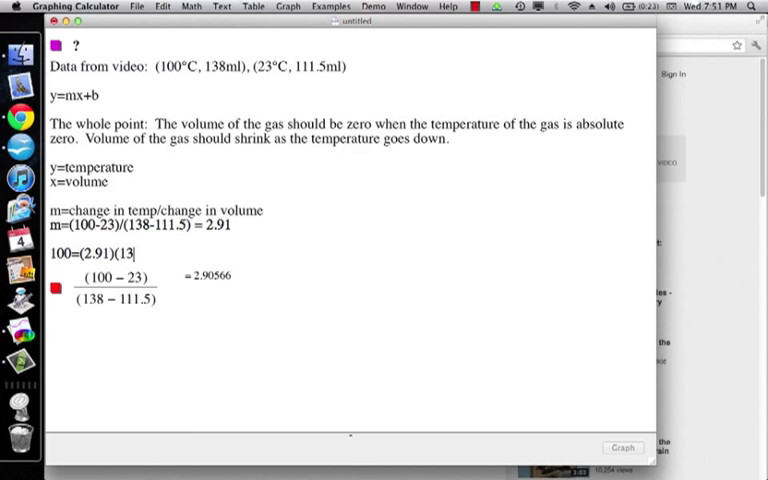
{"action": "type", "text": "8)"}
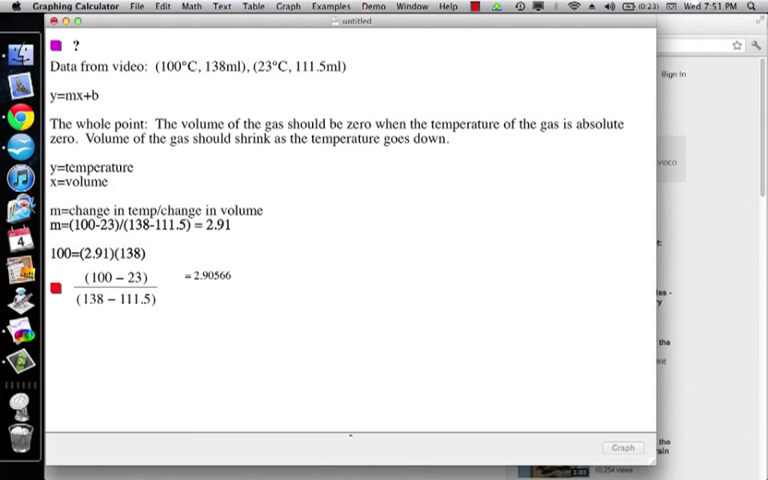
{"action": "type", "text": "+"}
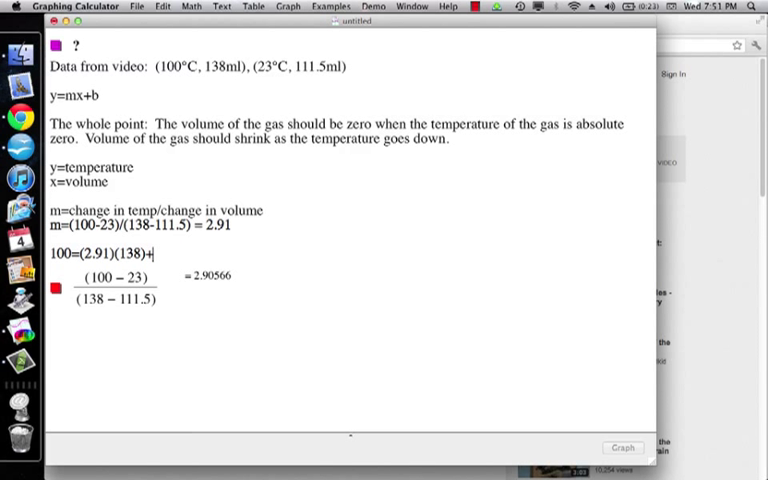
{"action": "type", "text": "b"}
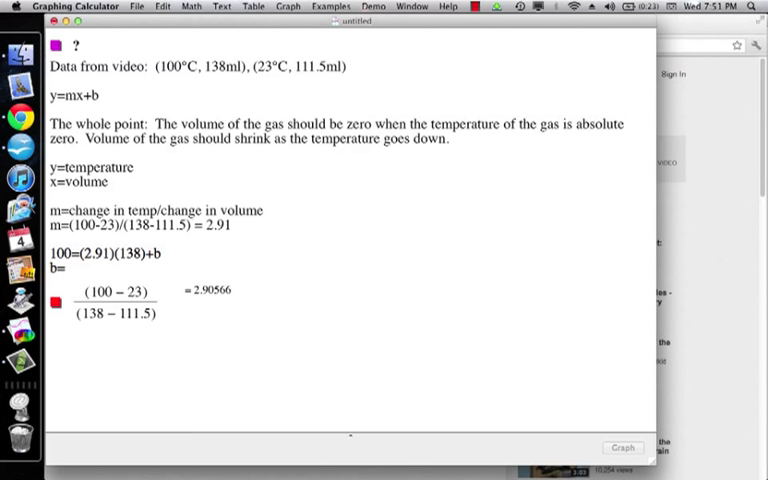
- Rearrange for the intercept as b=100-2.91*138
{"action": "type", "text": "100-"}
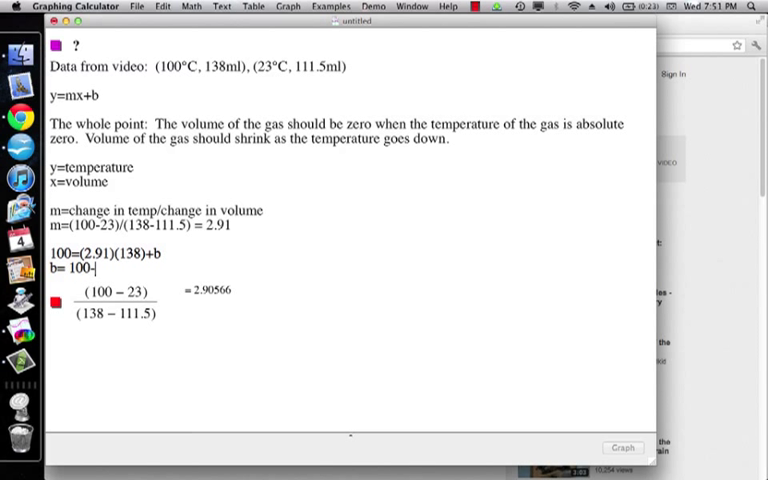
{"action": "type", "text": "2.91*"}
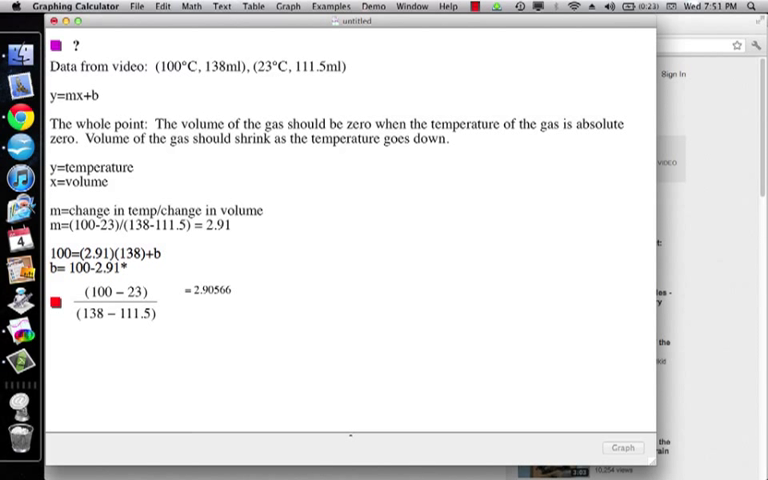
{"action": "type", "text": "138"}
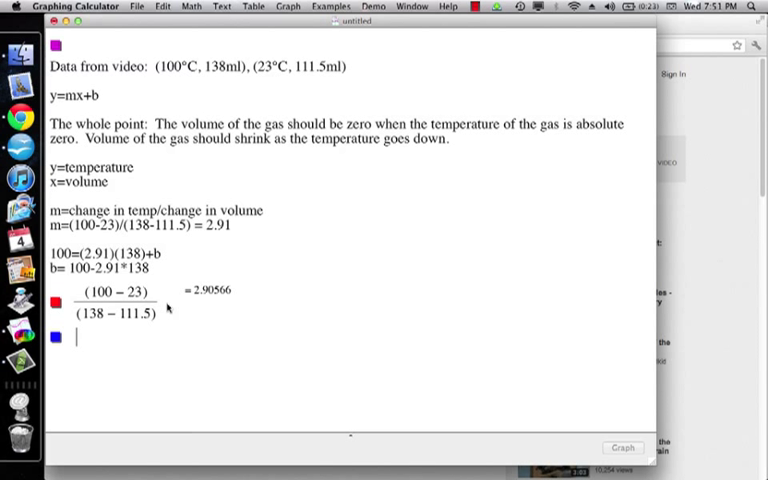
- Evaluate 100−2.90566·138 as −300.981 and start the 'From this data:' heading
{"action": "type", "text": "100"}
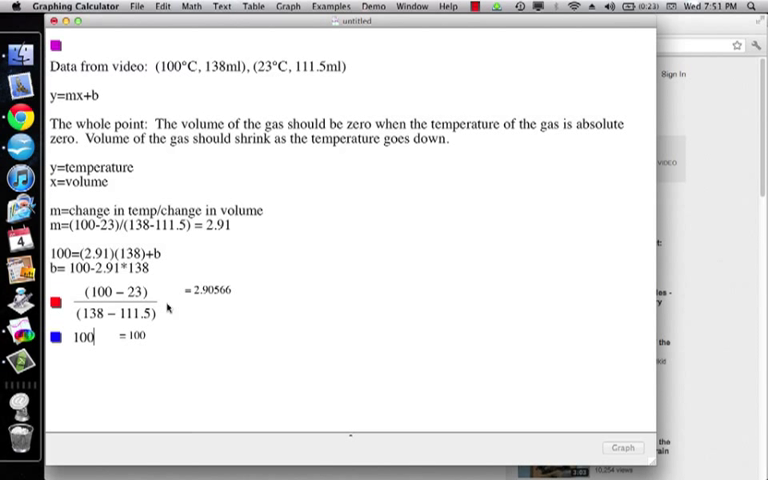
{"action": "type", "text": "- 2"}
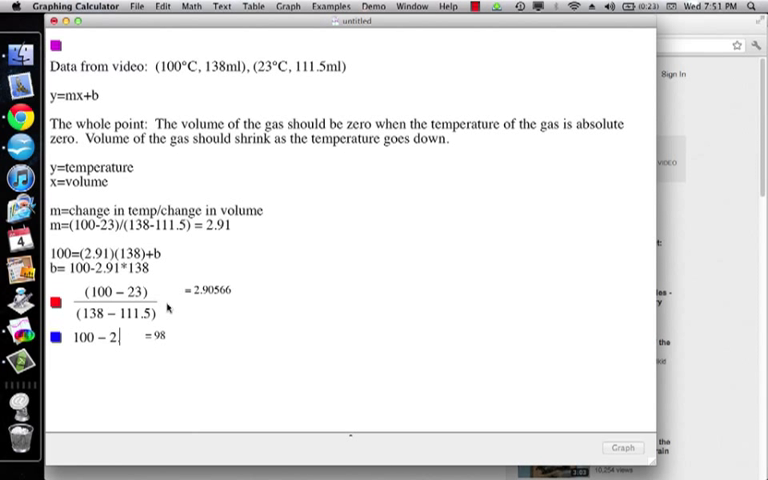
{"action": "type", "text": "91"}
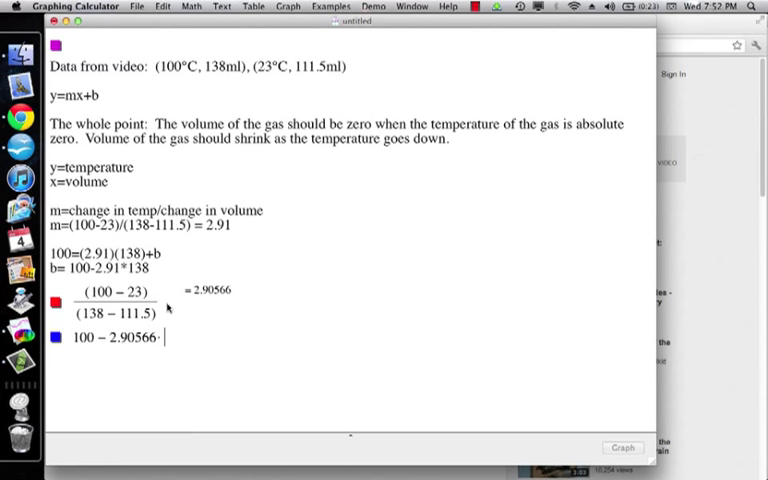
{"action": "type", "text": "138"}
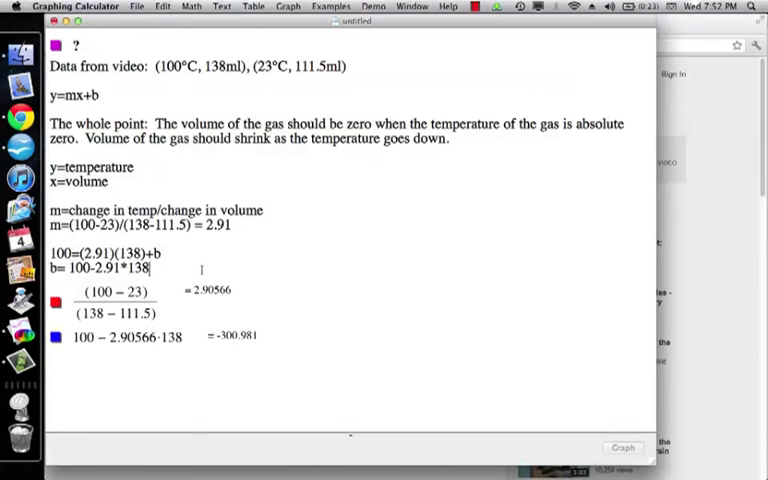
{"action": "type", "text": "From this data:"}
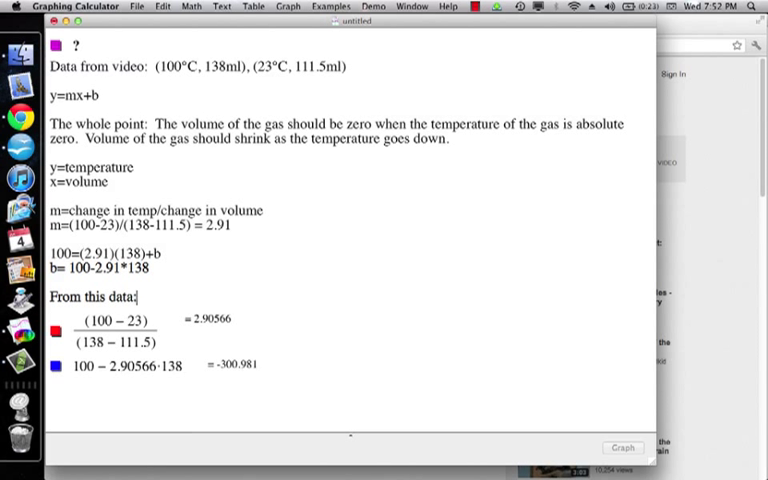
- Write the note line 'From this data: absolute zero is -300.981°C.'
{"action": "type", "text": "abo"}
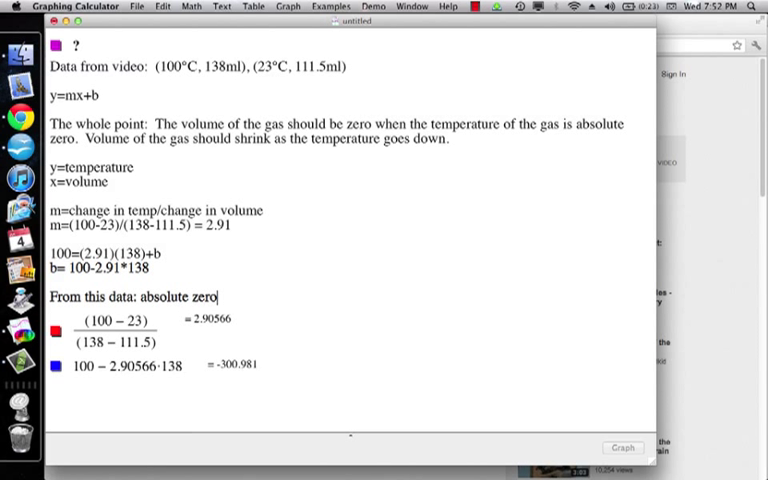
{"action": "type", "text": "is -300.981"}
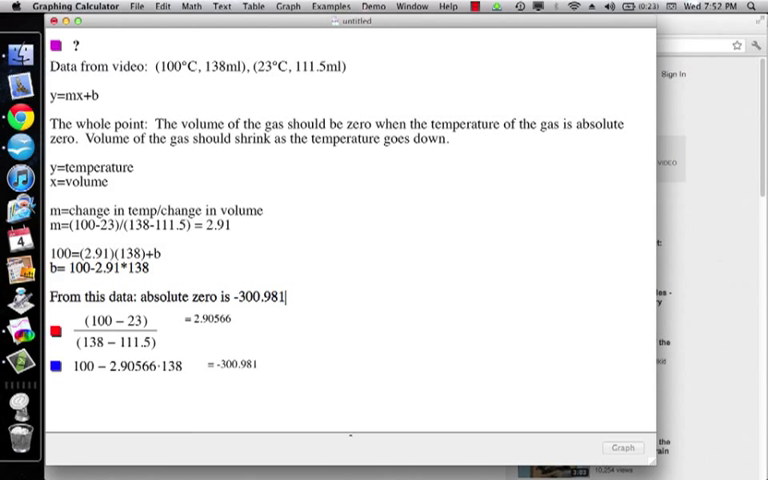
{"action": "type", "text": "°"}
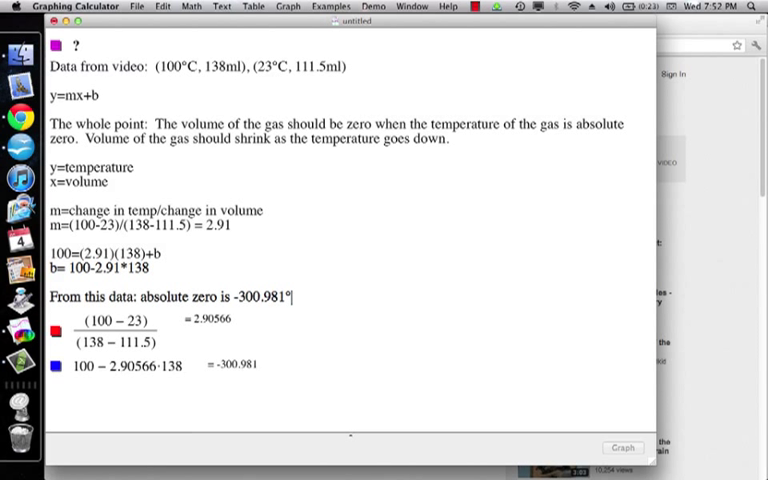
{"action": "type", "text": "C."}
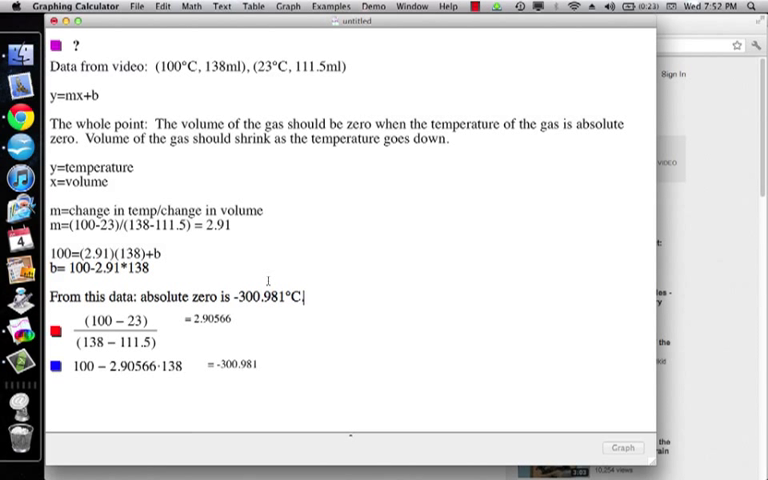
{"action": "type", "text": "A8"}
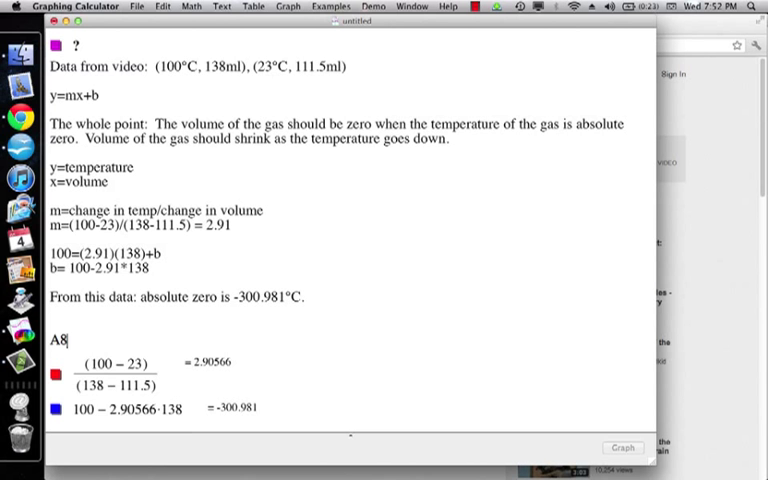
{"action": "key", "text": "backspace"}
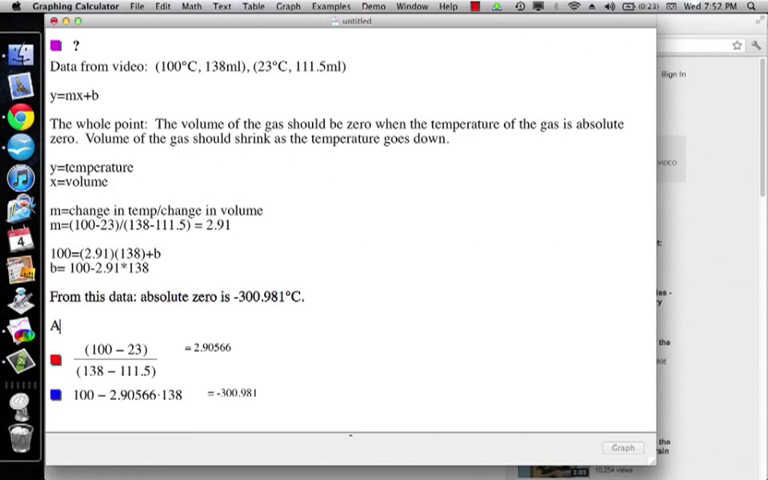
- Begin the next line 'Actual value of absolute zero is -273.15°'
{"action": "type", "text": "cu"}
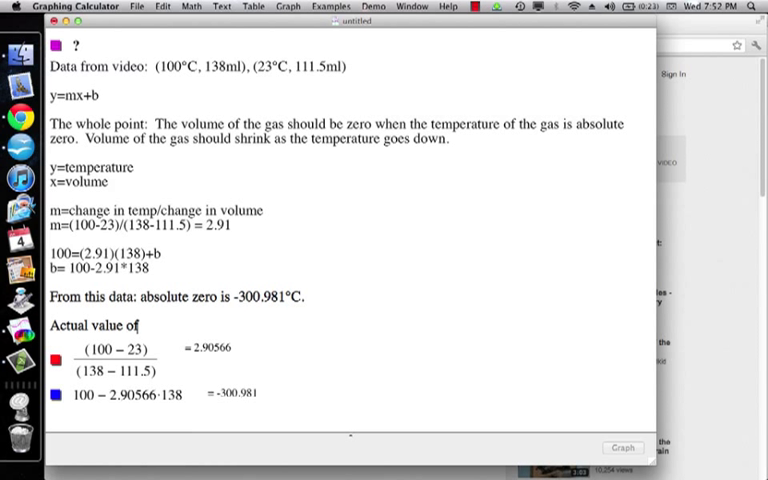
{"action": "type", "text": "absolute zer"}
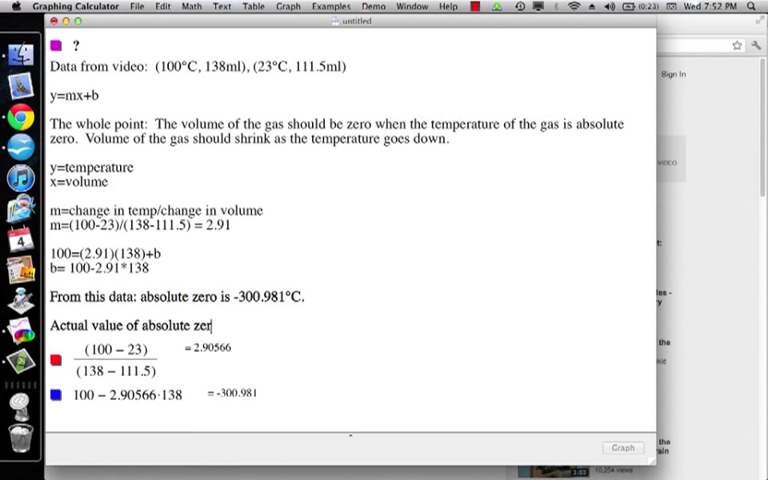
{"action": "type", "text": "is -"}
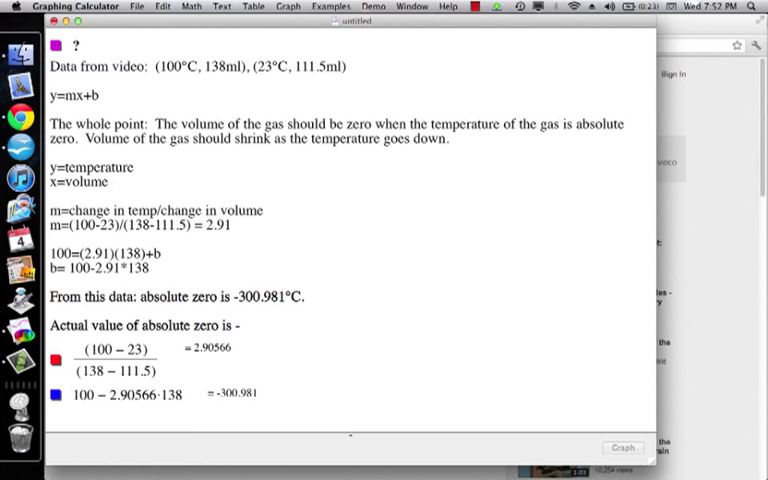
{"action": "type", "text": "-273.15"}
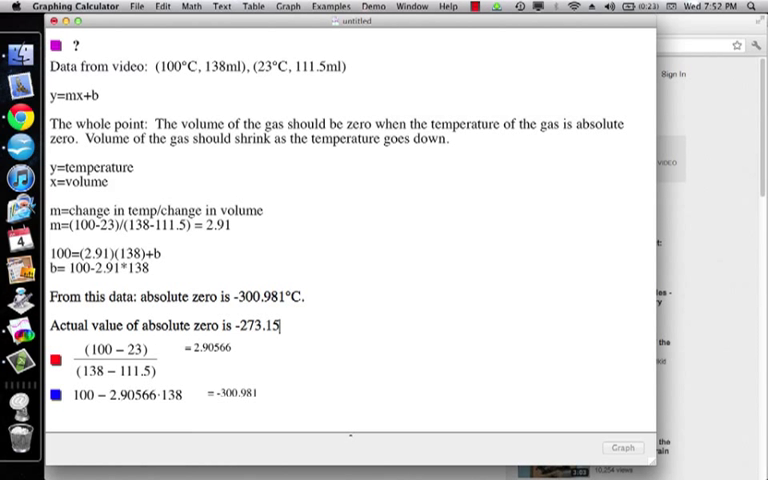
{"action": "type", "text": "°"}
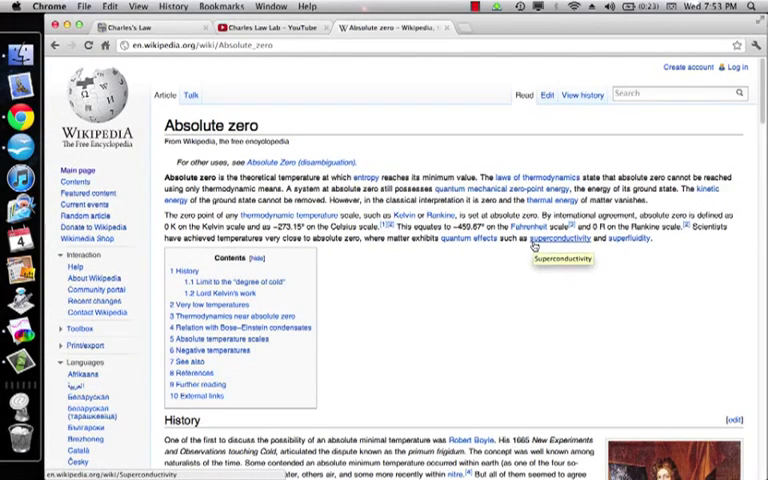
{"action": "mouse_move", "coordinate": [276, 230]}
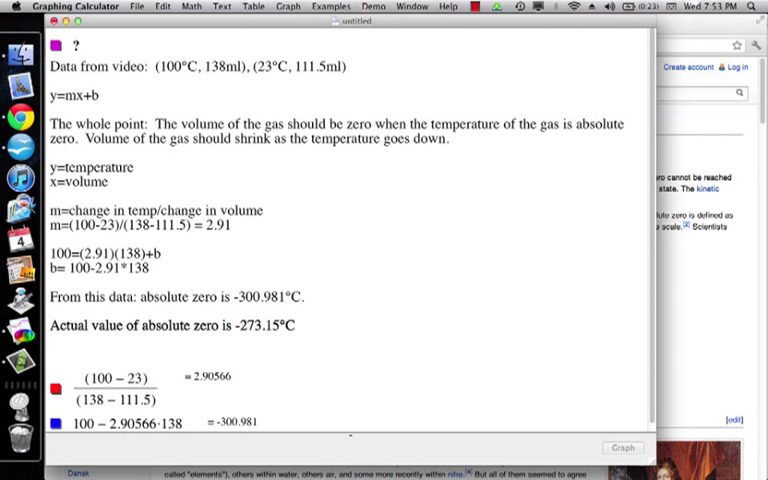
- Add the remark 'Off by about 10%' on a new line below the actual value
{"action": "type", "text": "Off by about"}
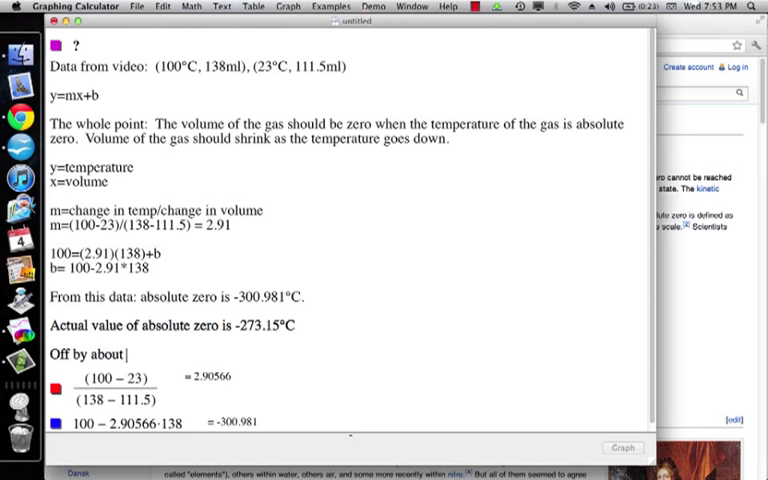
{"action": "type", "text": "10"}
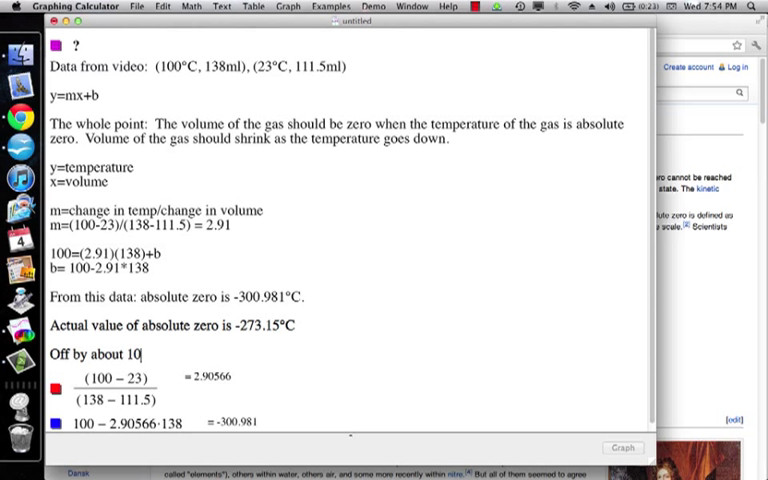
{"action": "type", "text": "%"}
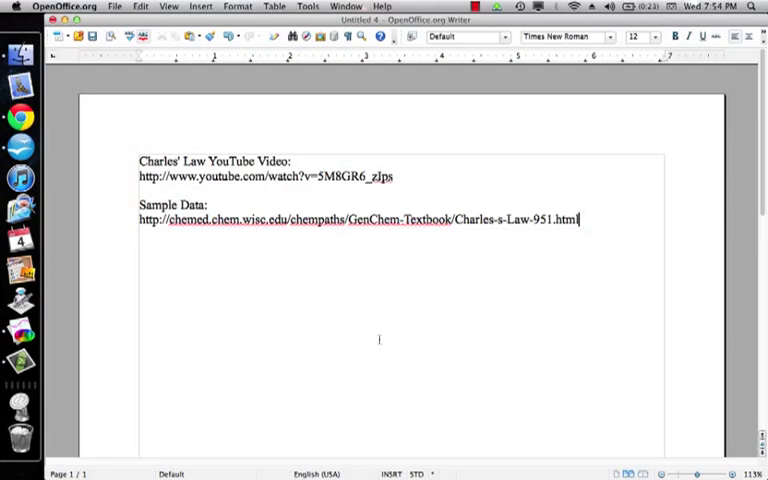
- Create a new blank spreadsheet from the Writer File > New menu
{"action": "left_click", "coordinate": [114, 6]}
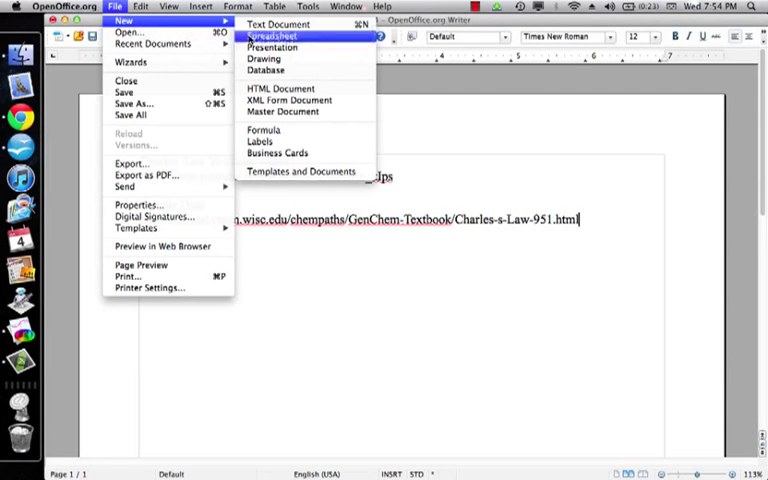
{"action": "left_click", "coordinate": [272, 36]}
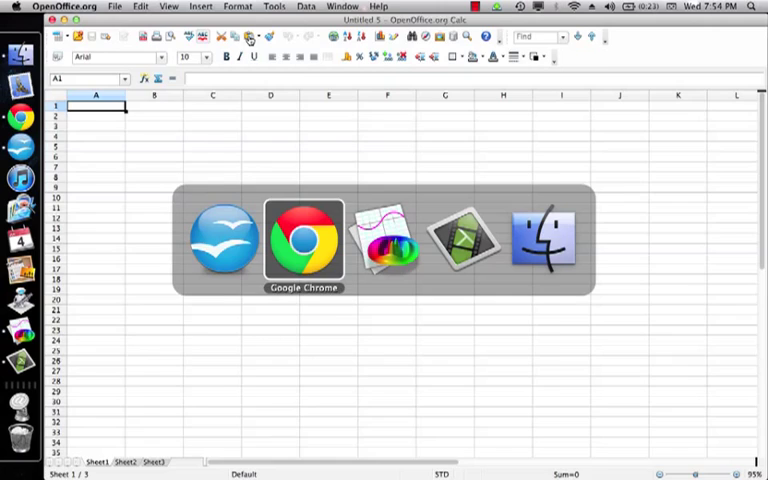
- Enter the temperature/volume sample data with 'Temperature °C' and 'Volume Liters' headers in row 1
{"action": "left_click", "coordinate": [304, 240]}
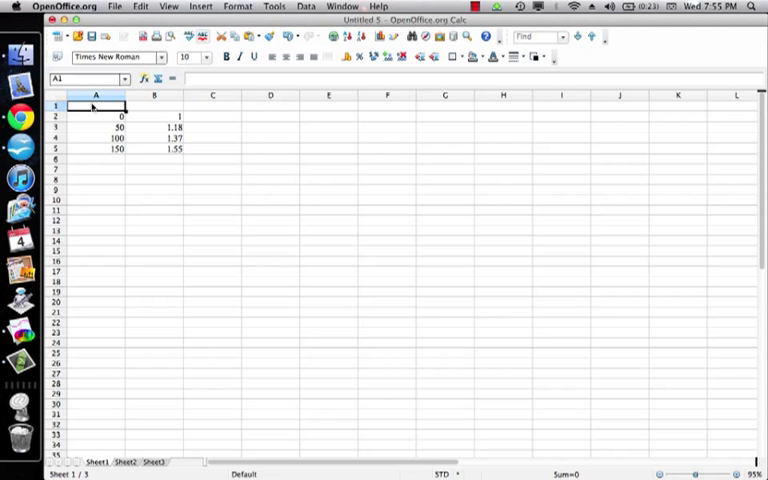
{"action": "type", "text": "Temperature°C"}
{"action": "left_click", "coordinate": [154, 106]}
{"action": "type", "text": "Volume m"}
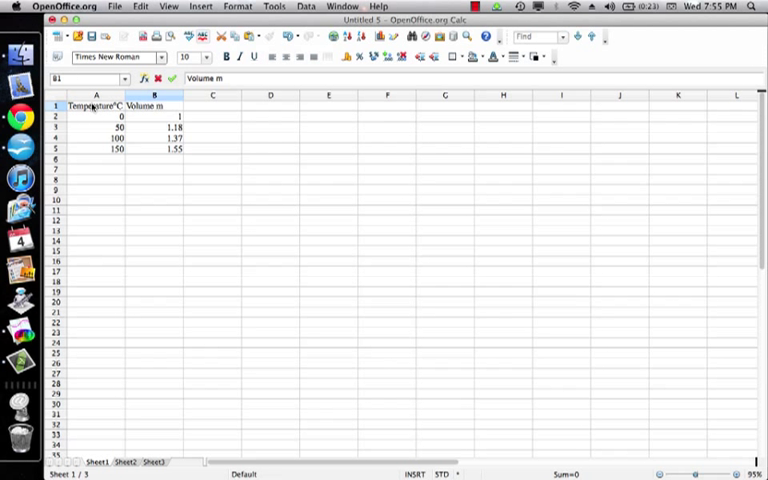
{"action": "type", "text": "Liters"}
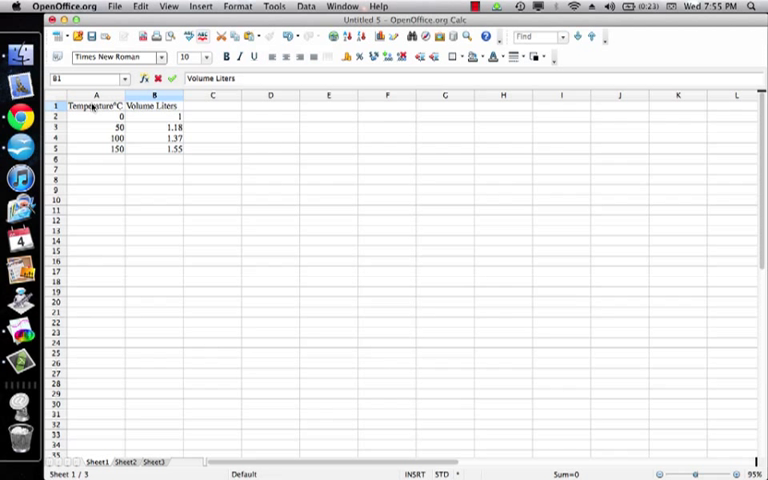
{"action": "left_click", "coordinate": [96, 116]}
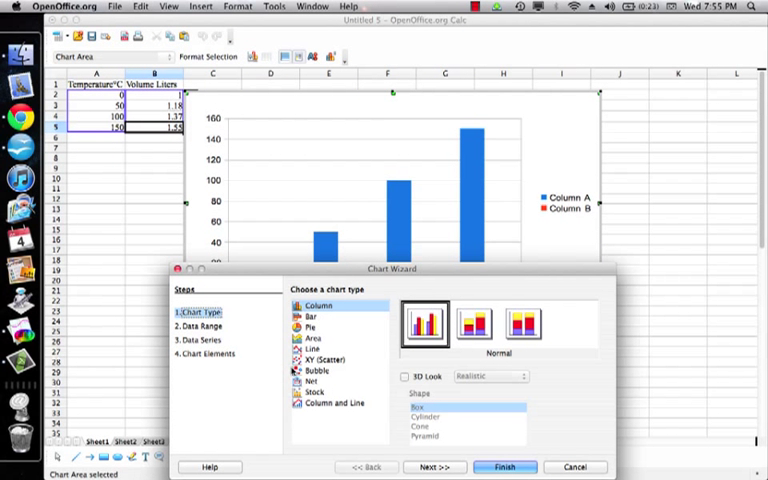
{"action": "mouse_move", "coordinate": [372, 40]}
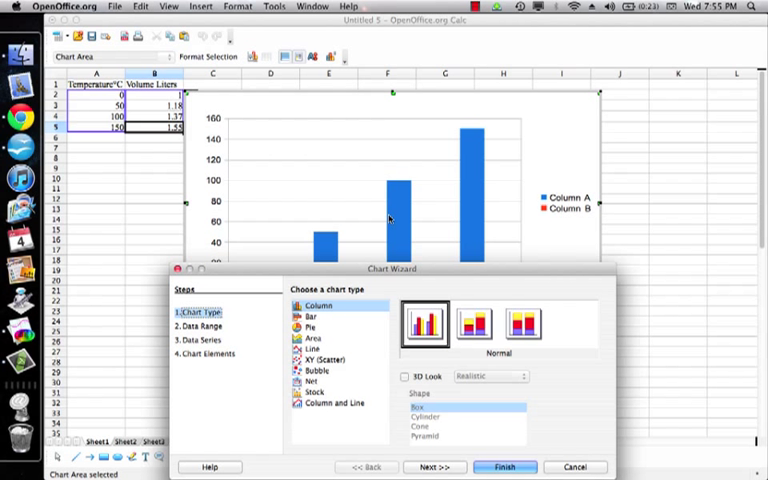
- Make the chart an XY scatter with a title, X axis 'temperature' and Y axis 'volume', and insert it
{"action": "left_click", "coordinate": [328, 360]}
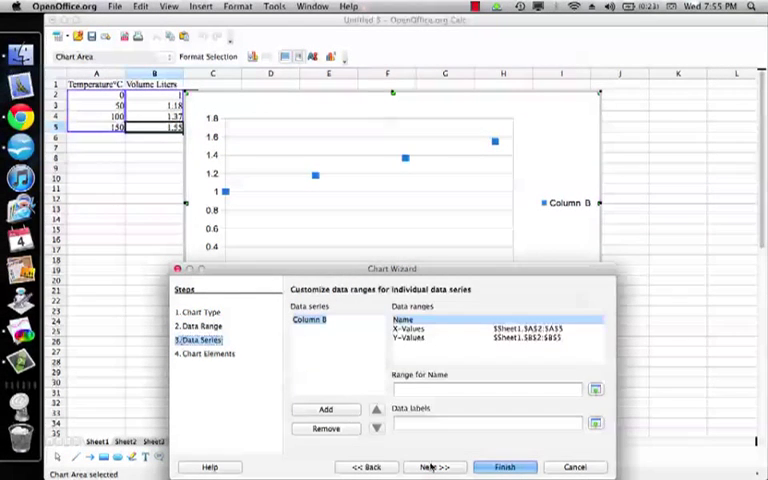
{"action": "left_click", "coordinate": [434, 468]}
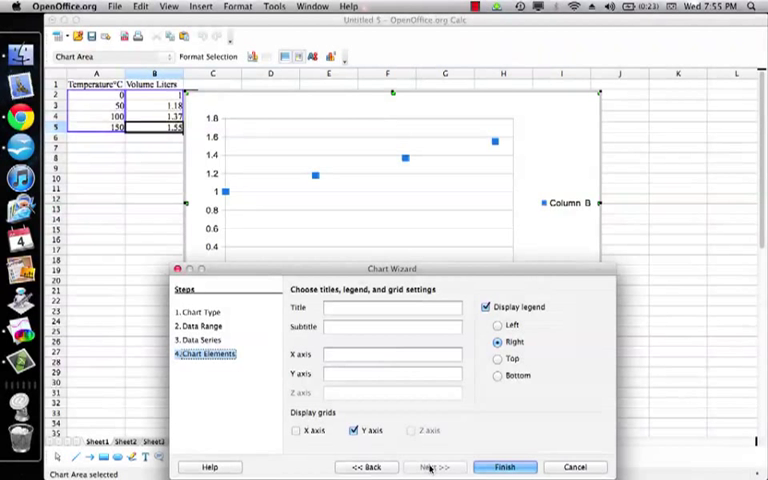
{"action": "left_click", "coordinate": [392, 308]}
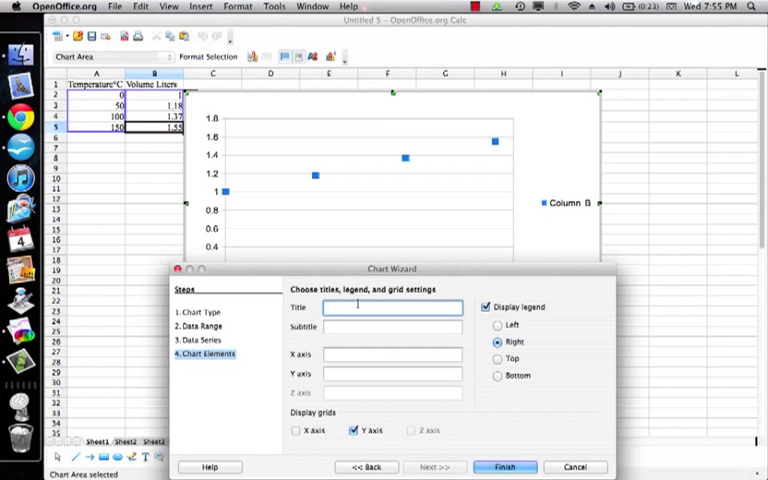
{"action": "type", "text": "Title"}
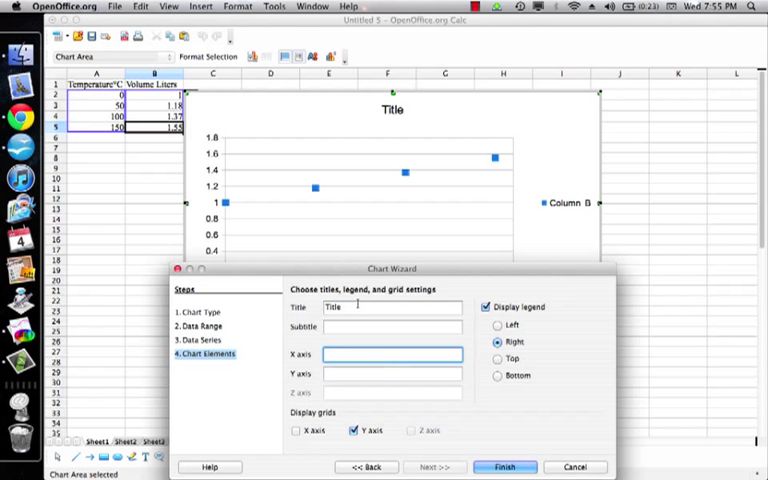
{"action": "type", "text": "temp"}
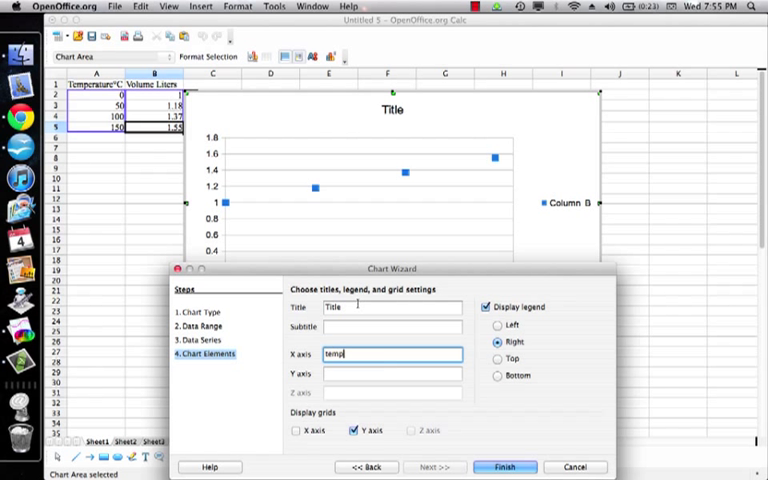
{"action": "type", "text": "volume"}
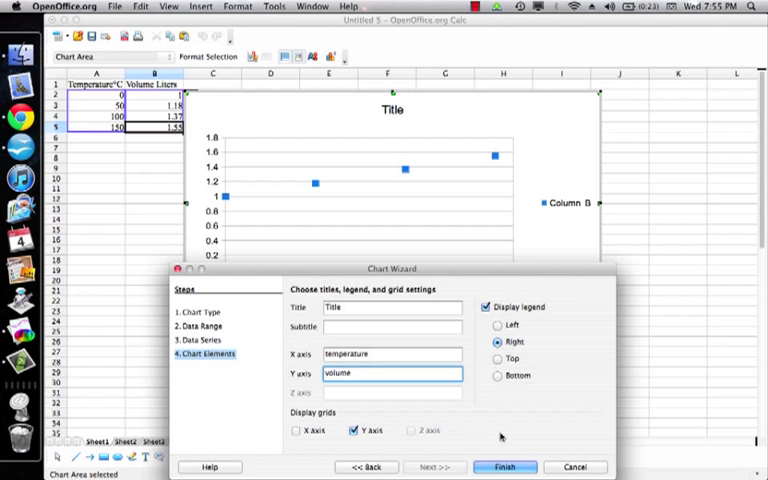
{"action": "left_click", "coordinate": [504, 468]}
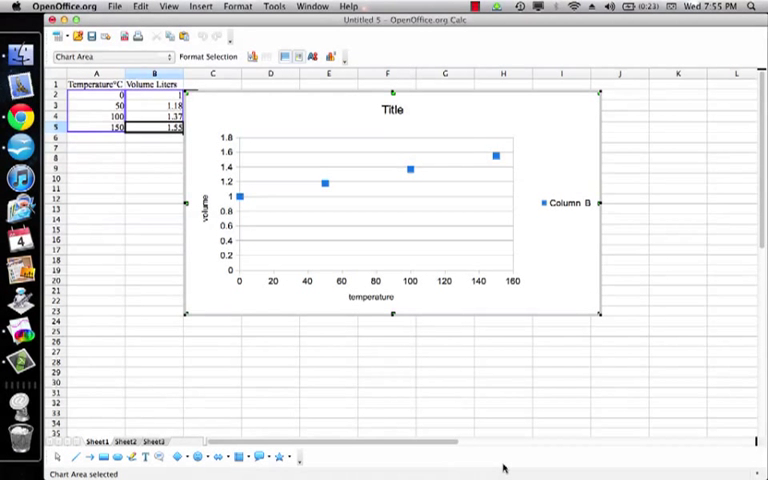
{"action": "mouse_move", "coordinate": [552, 304]}
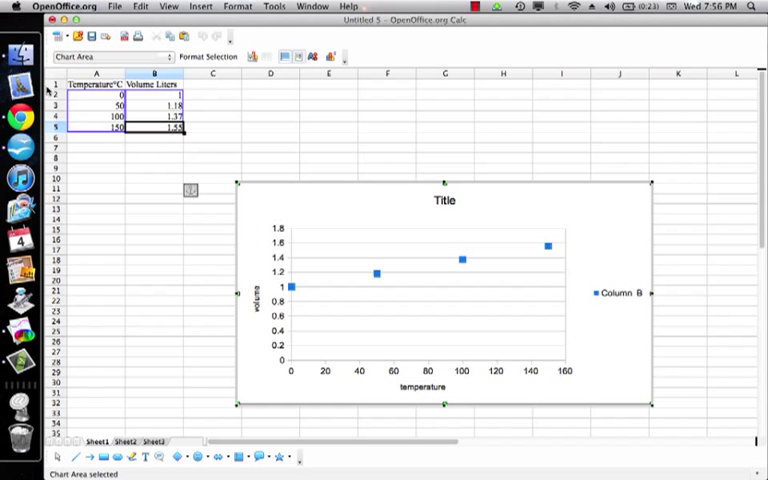
- Delete the chart, move Temperature°C to the right of Volume Liters, and select the data again
{"action": "left_click", "coordinate": [96, 116]}
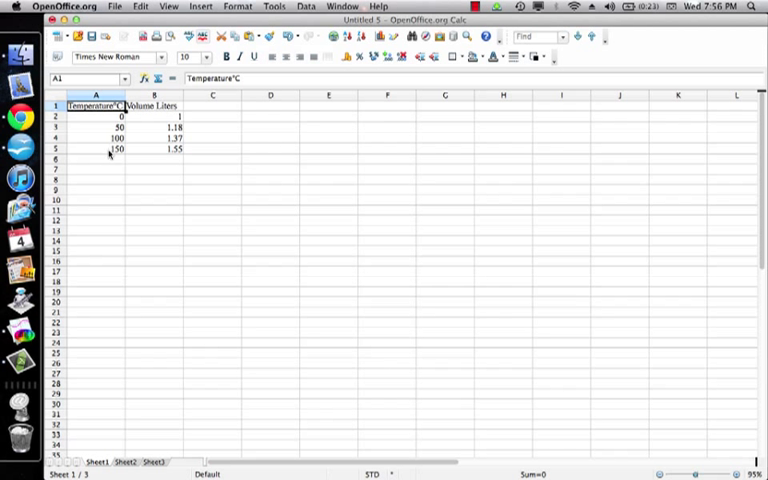
{"action": "left_click_drag", "start_coordinate": [96, 104], "coordinate": [96, 148]}
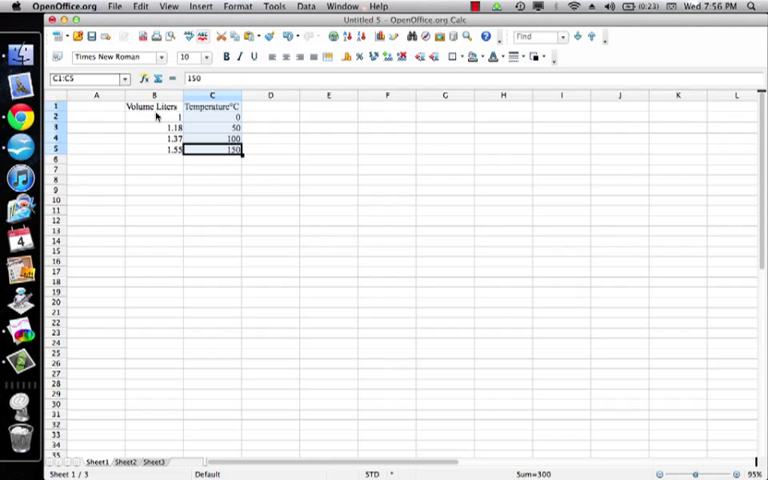
{"action": "mouse_move", "coordinate": [212, 124]}
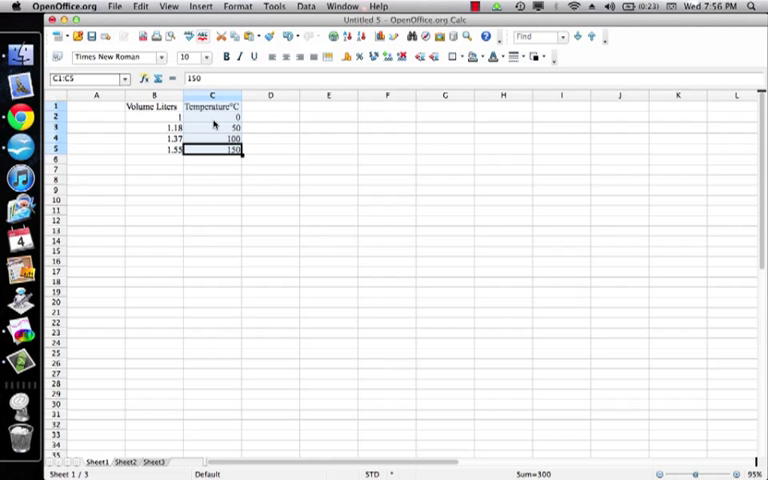
{"action": "mouse_move", "coordinate": [144, 104]}
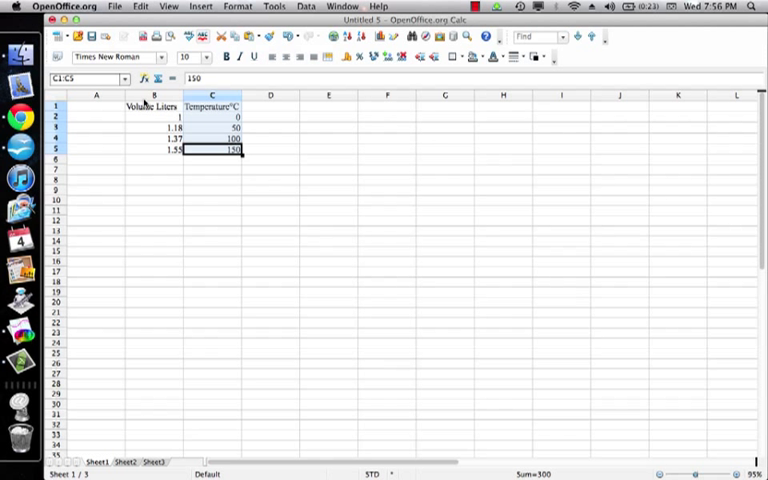
{"action": "mouse_move", "coordinate": [152, 140]}
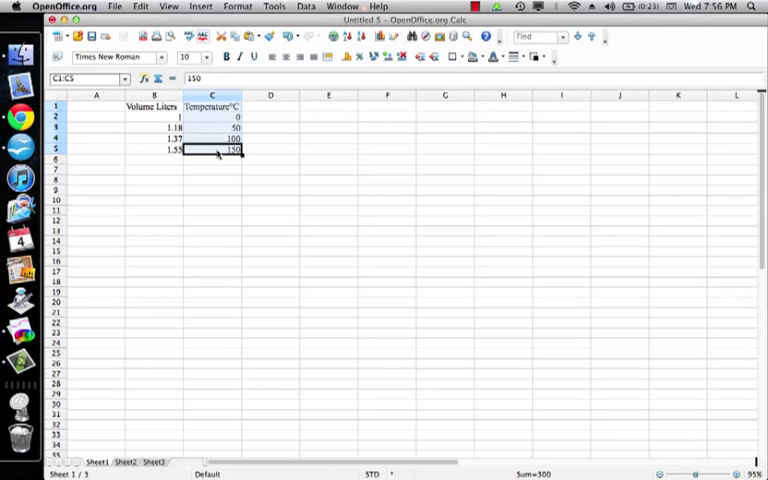
{"action": "left_click", "coordinate": [154, 106]}
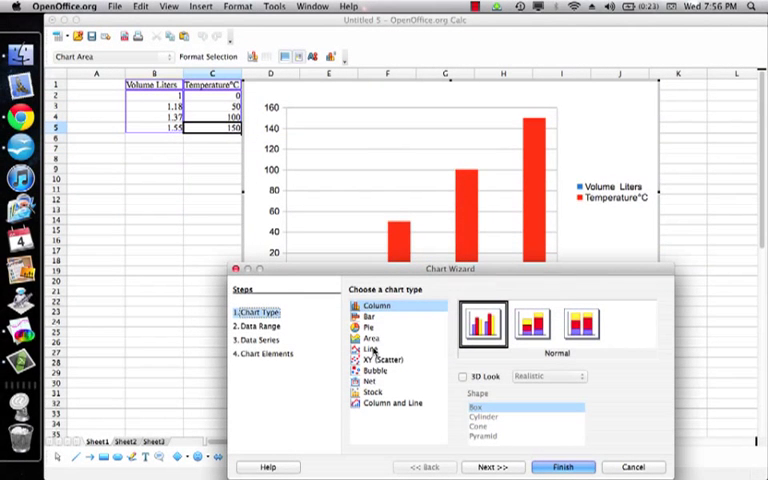
- Insert an XY scatter chart titled 'Temperature versus Volume' with axes 'Volume ml' and 'Temperature °C'
{"action": "left_click", "coordinate": [384, 360]}
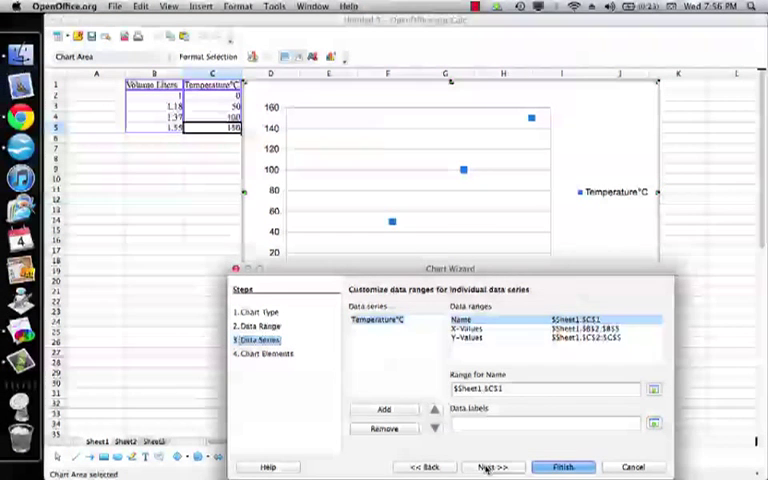
{"action": "left_click", "coordinate": [492, 468]}
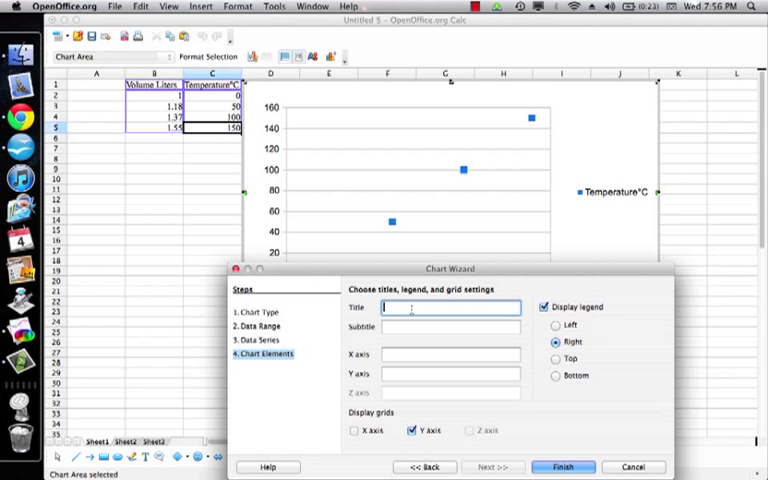
{"action": "type", "text": "Tempr"}
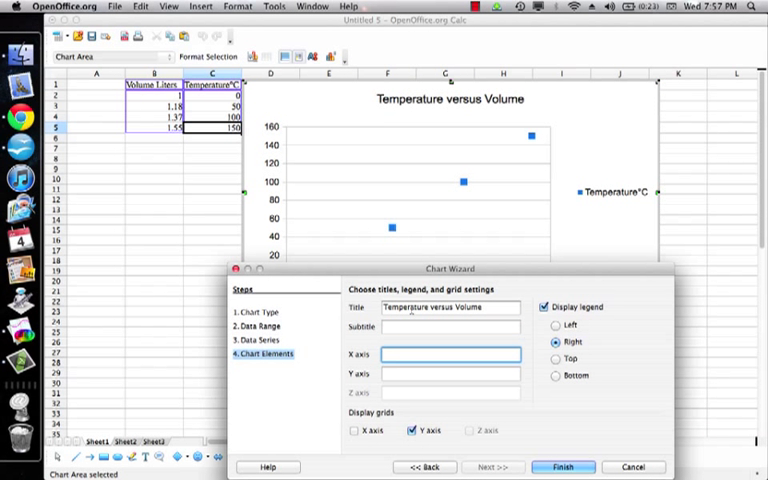
{"action": "type", "text": "Volume ml"}
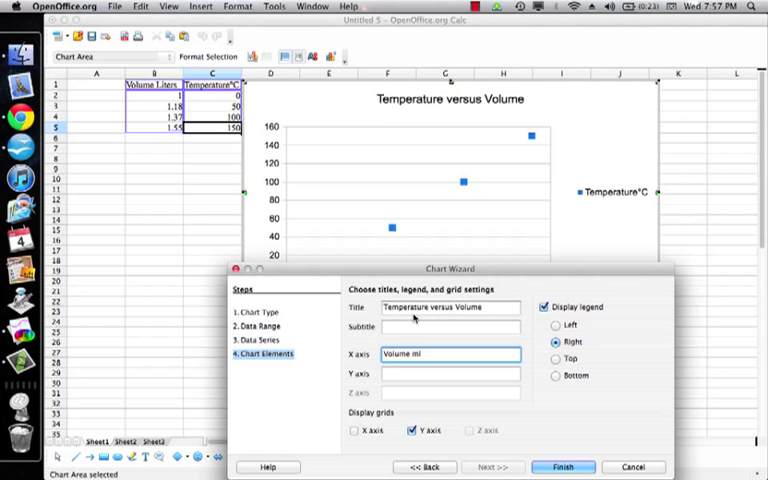
{"action": "type", "text": "Temperature is"}
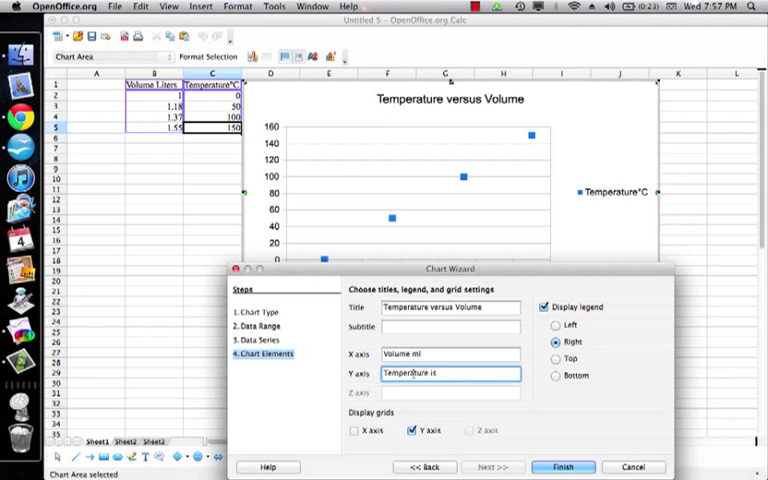
{"action": "key", "text": "Backspace"}
{"action": "type", "text": "°C"}
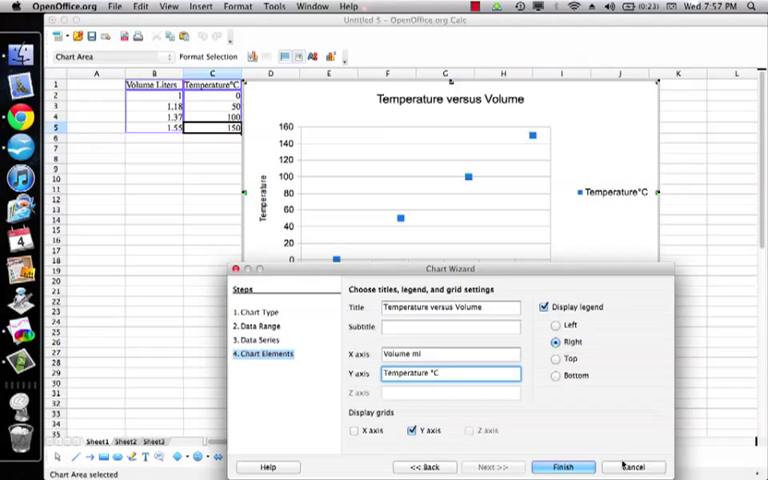
{"action": "left_click", "coordinate": [564, 468]}
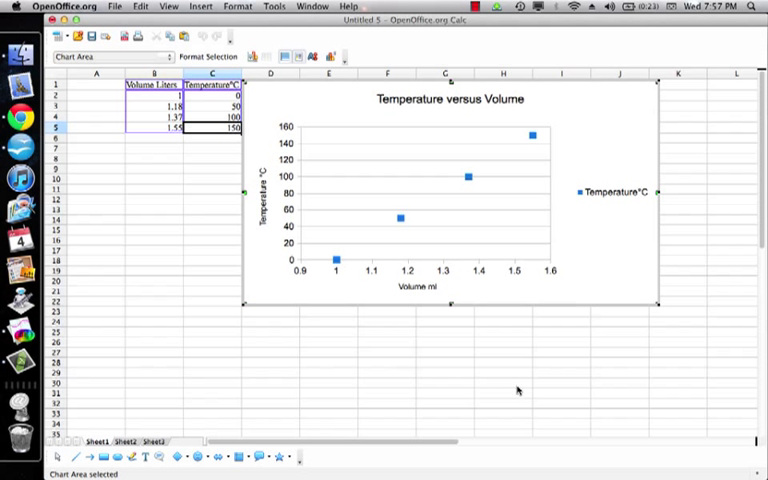
{"action": "mouse_move", "coordinate": [400, 218]}
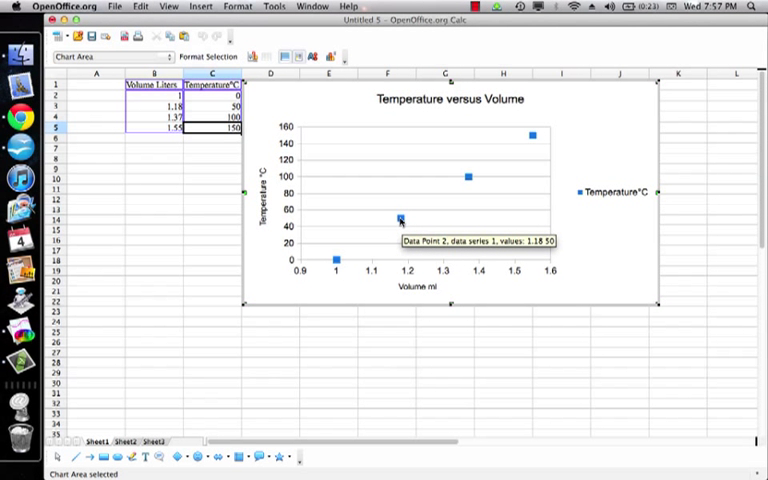
- Give the Temperature°C series a linear trend line showing its equation and R² value
{"action": "left_click", "coordinate": [398, 218]}
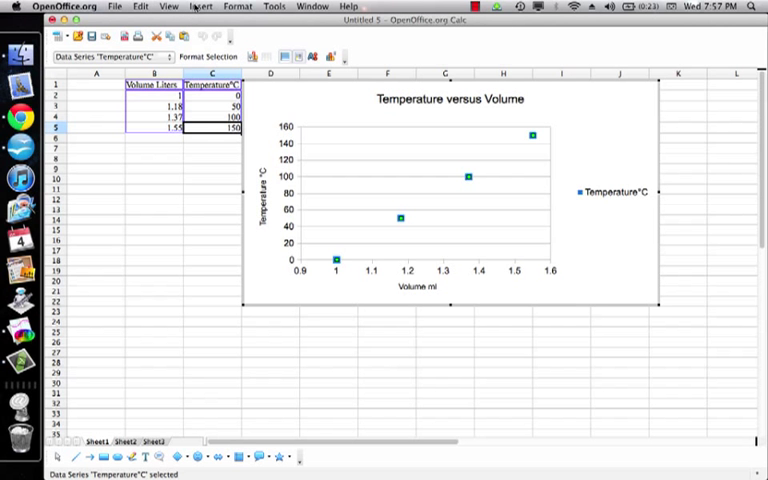
{"action": "left_click", "coordinate": [200, 8]}
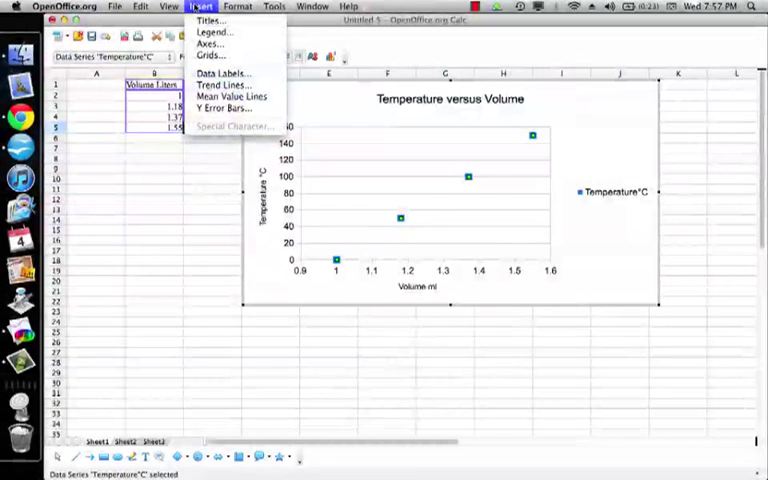
{"action": "mouse_move", "coordinate": [224, 84]}
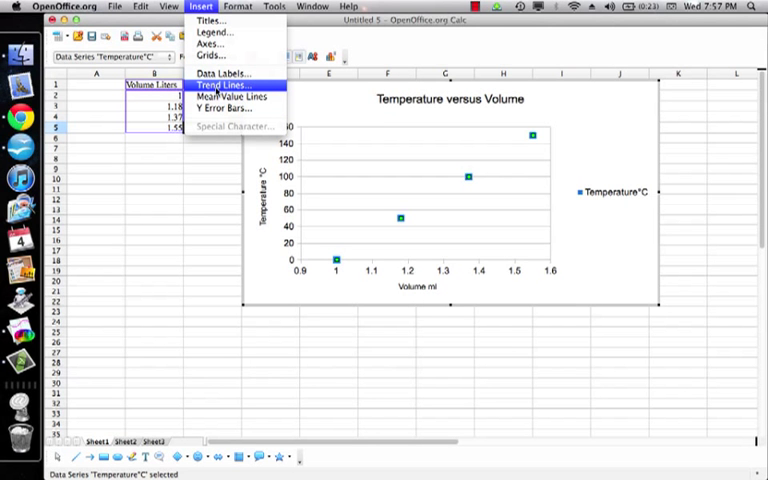
{"action": "left_click", "coordinate": [224, 84]}
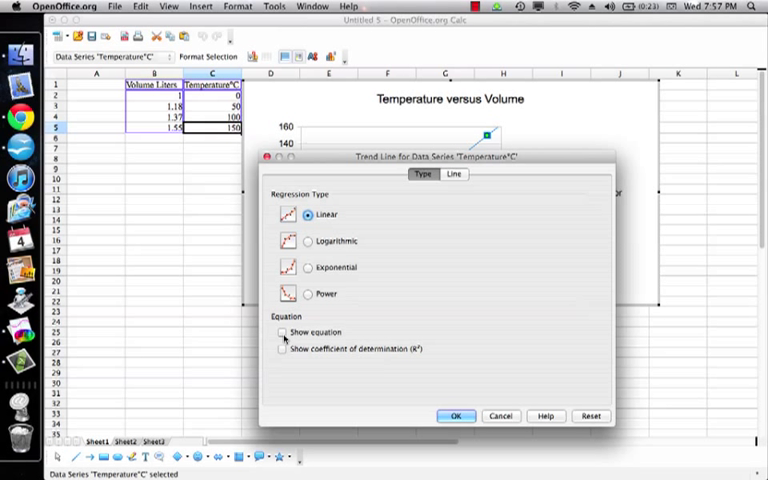
{"action": "left_click", "coordinate": [282, 332]}
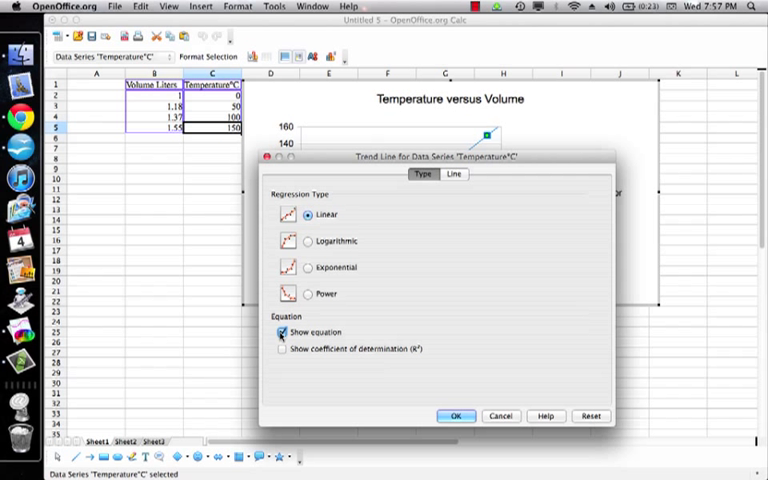
{"action": "left_click", "coordinate": [282, 348]}
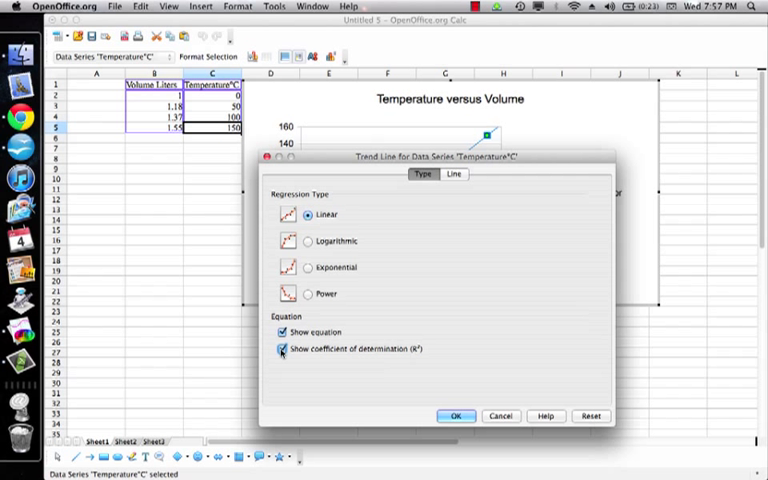
{"action": "mouse_move", "coordinate": [392, 416]}
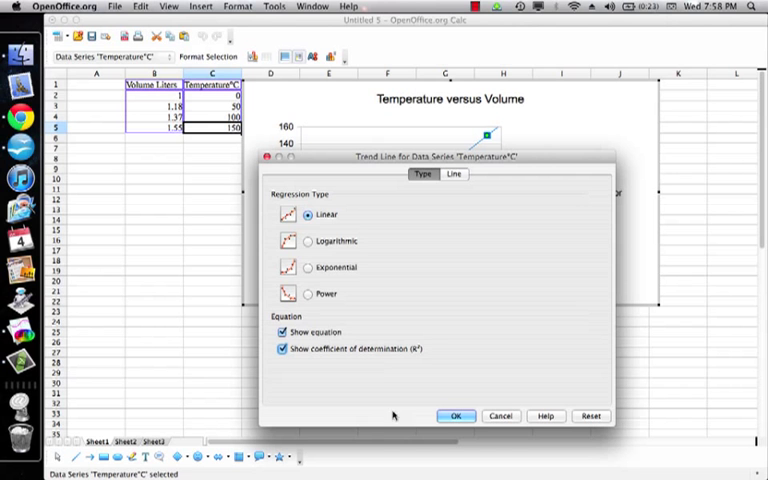
{"action": "left_click", "coordinate": [456, 416]}
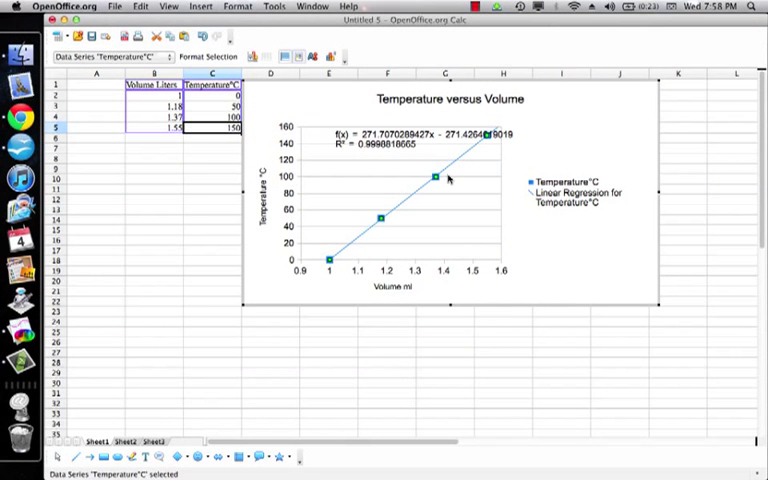
{"action": "left_click", "coordinate": [424, 136]}
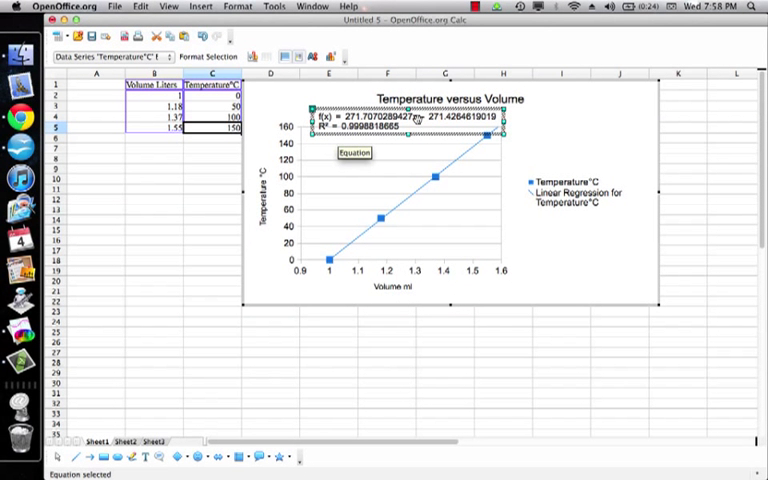
- Drag the equation and R² label to the right of its original spot on the chart
{"action": "left_click_drag", "start_coordinate": [352, 152], "coordinate": [446, 148]}
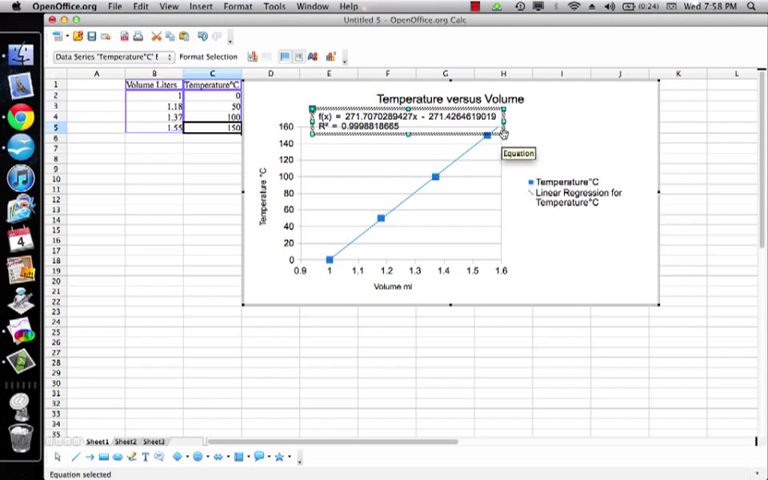
{"action": "mouse_move", "coordinate": [504, 136]}
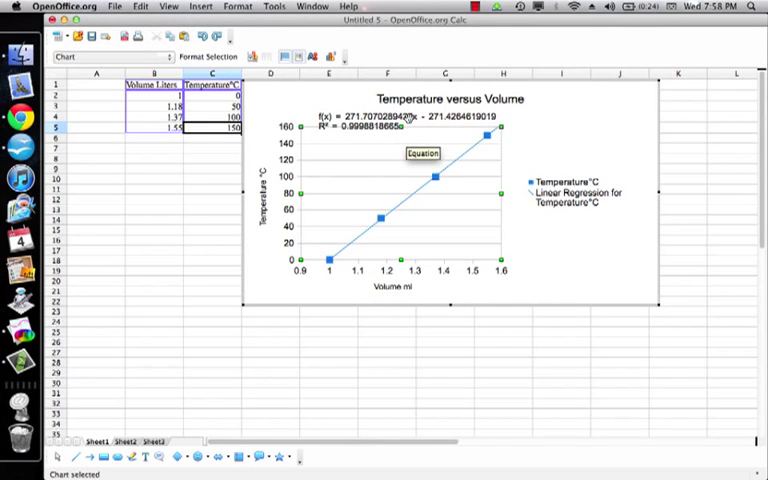
{"action": "left_click", "coordinate": [410, 120]}
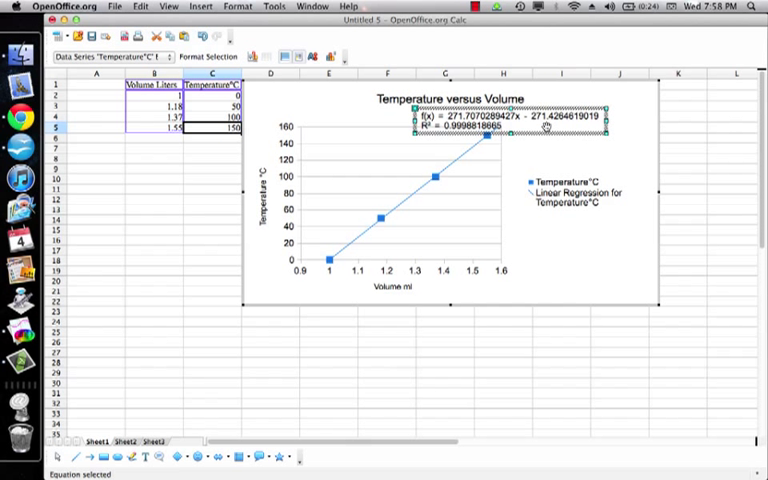
{"action": "mouse_move", "coordinate": [548, 132]}
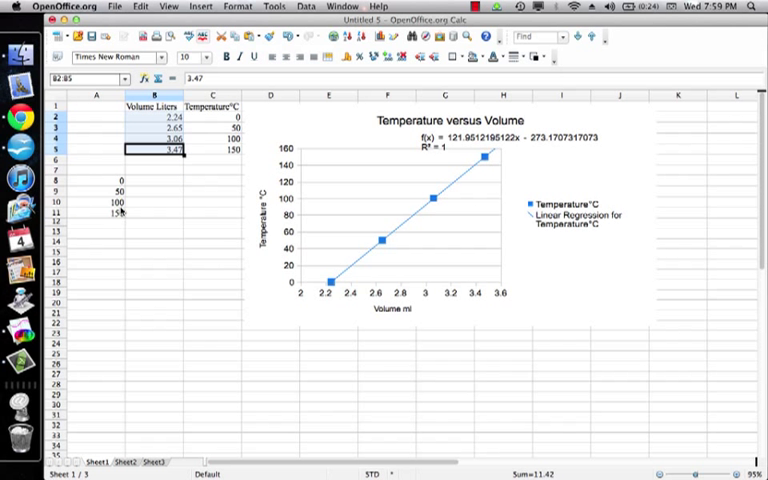
- Select the temperature values 0 to 150 alongside the new volume data
{"action": "left_click", "coordinate": [96, 178]}
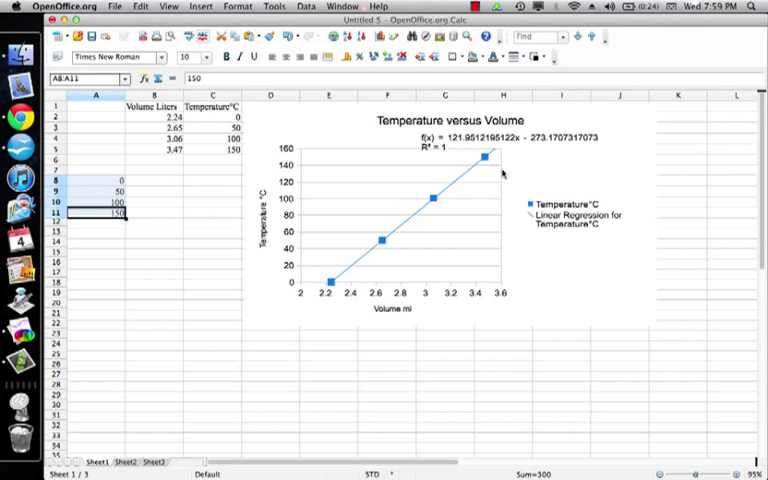
{"action": "mouse_move", "coordinate": [538, 148]}
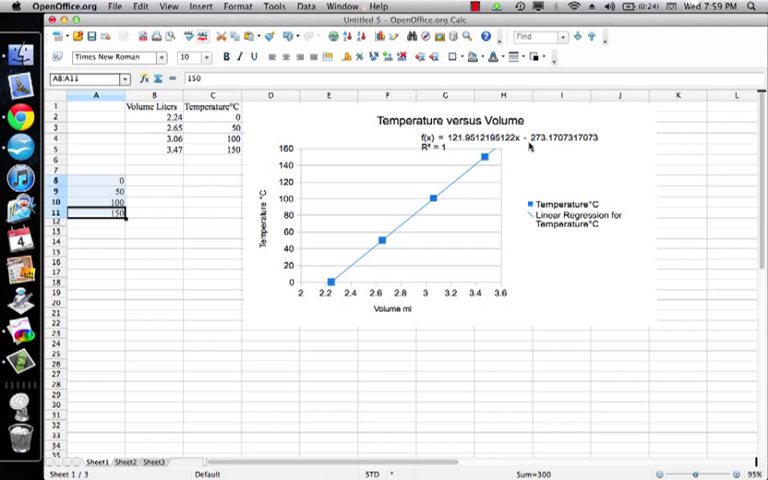
{"action": "mouse_move", "coordinate": [532, 146]}
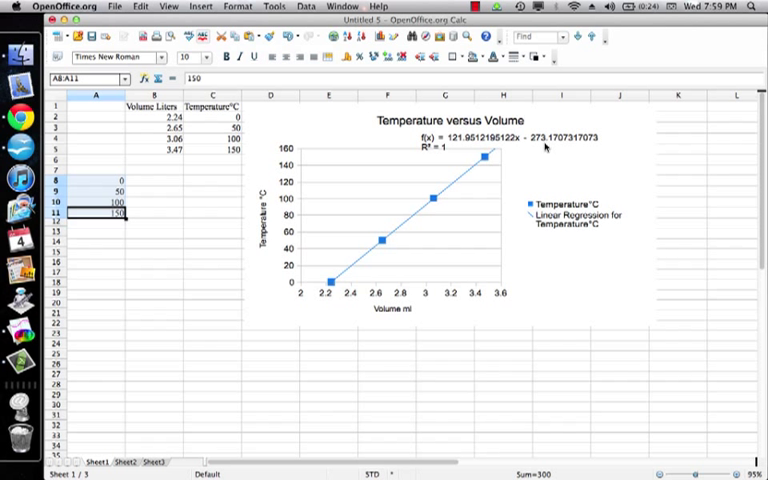
{"action": "mouse_move", "coordinate": [548, 148]}
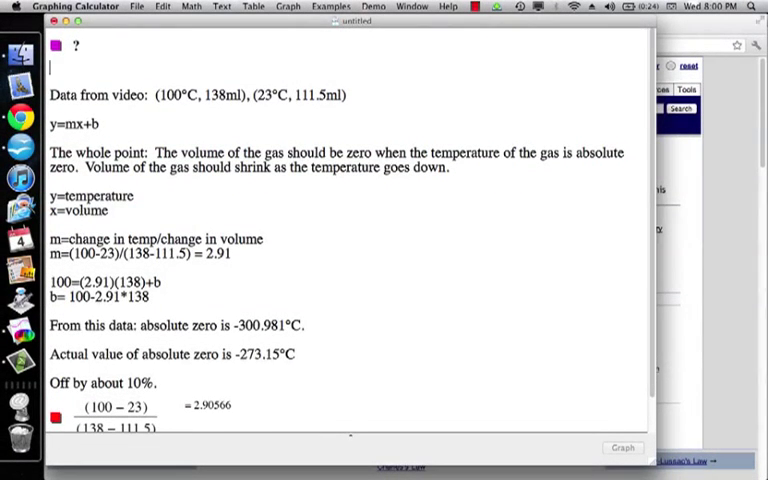
- Write the note that Kelvin temperature data should calculate a "y-intercept" of 0 Kelvin
{"action": "type", "text": "If! your"}
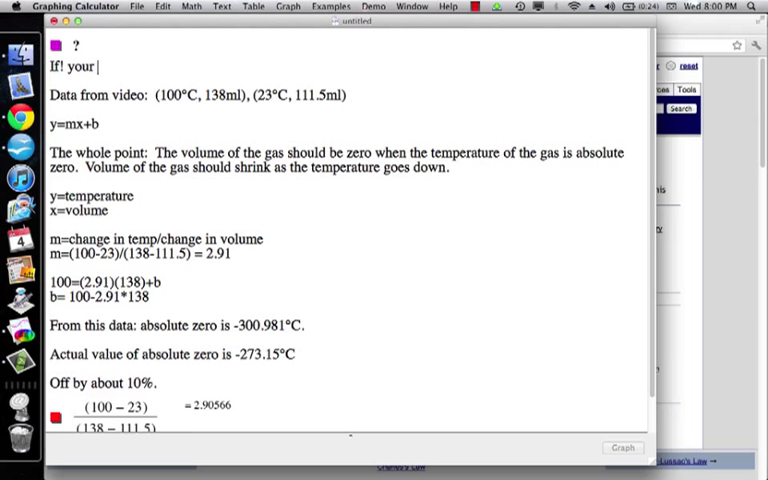
{"action": "type", "text": "tempe"}
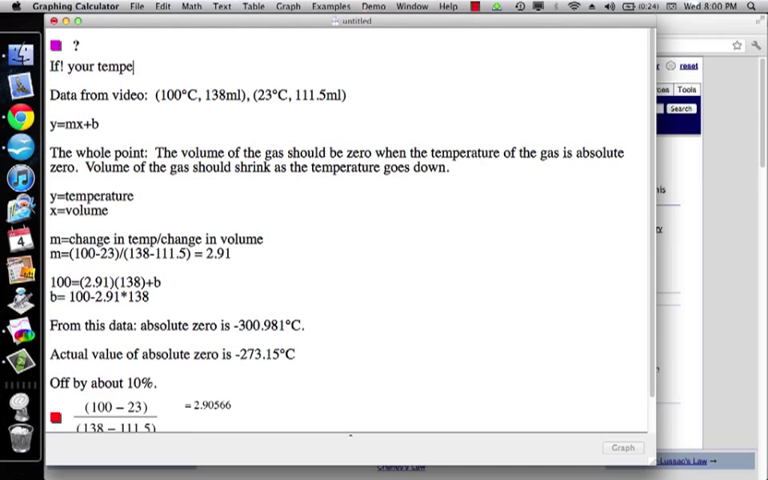
{"action": "type", "text": "rature data is in"}
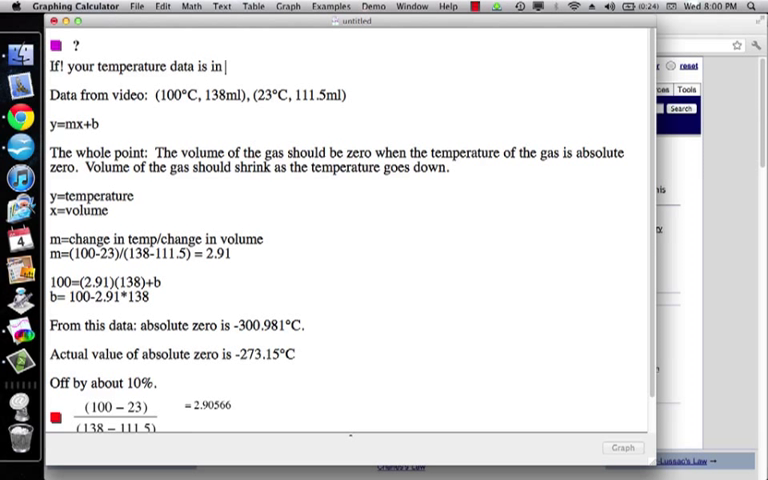
{"action": "type", "text": "Kel"}
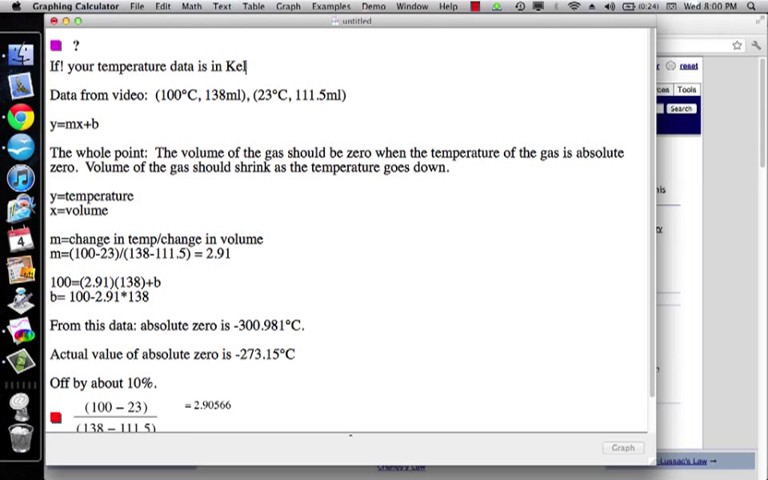
{"action": "type", "text": "vin, then"}
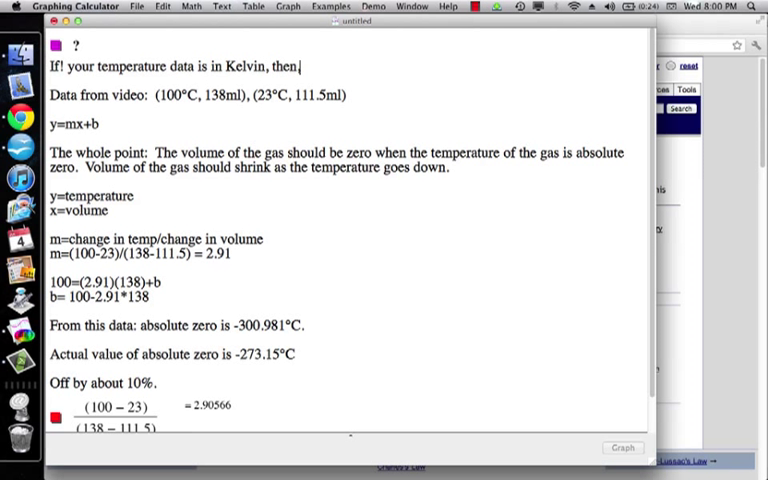
{"action": "type", "text": "your"}
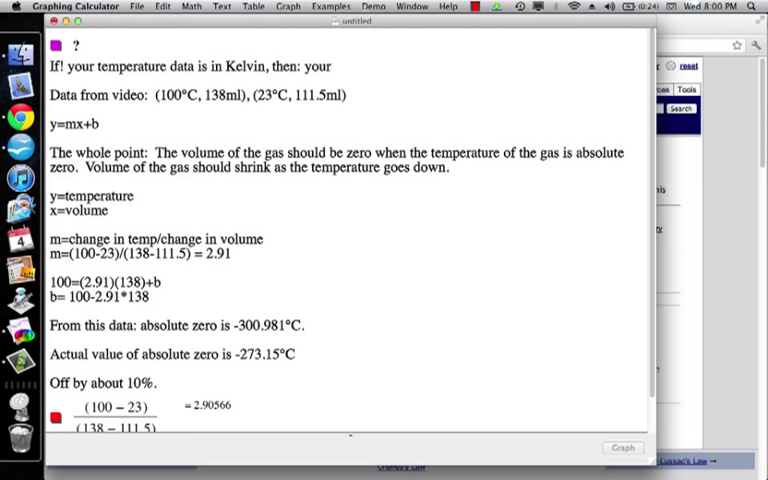
{"action": "type", "text": "should"}
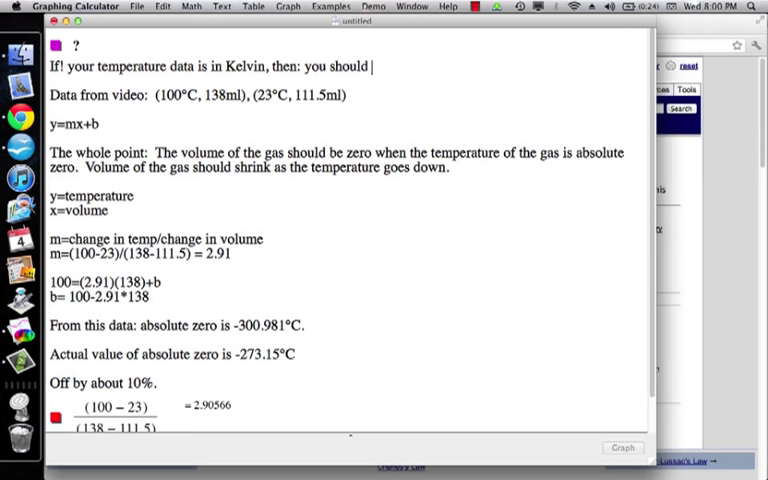
{"action": "type", "text": "caluc"}
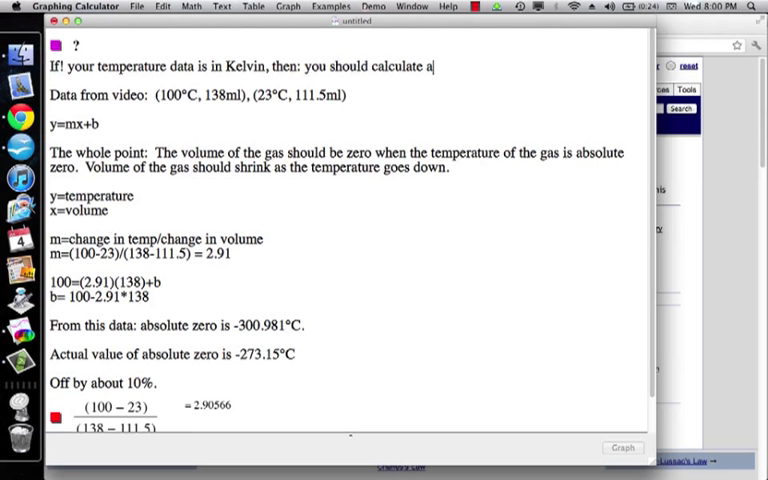
{"action": "type", "text": "\"y-"}
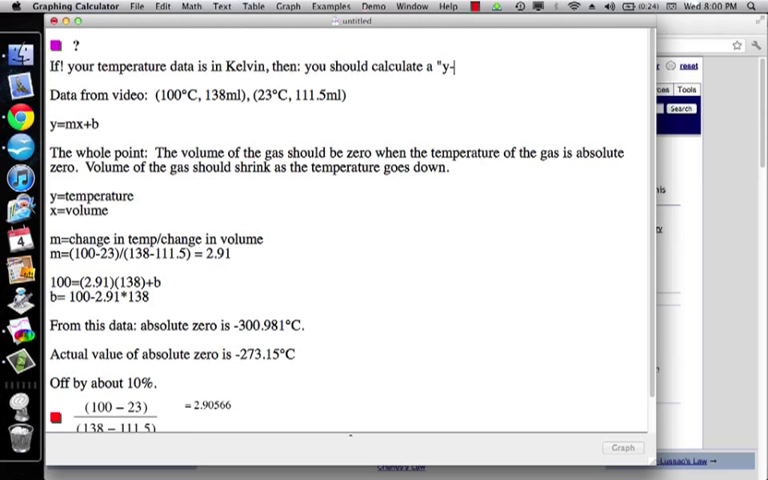
{"action": "type", "text": "inter"}
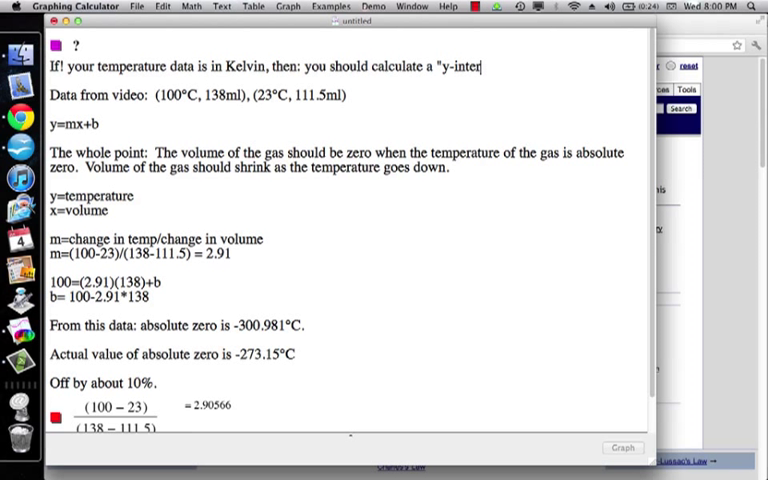
{"action": "type", "text": "cept\" of 0"}
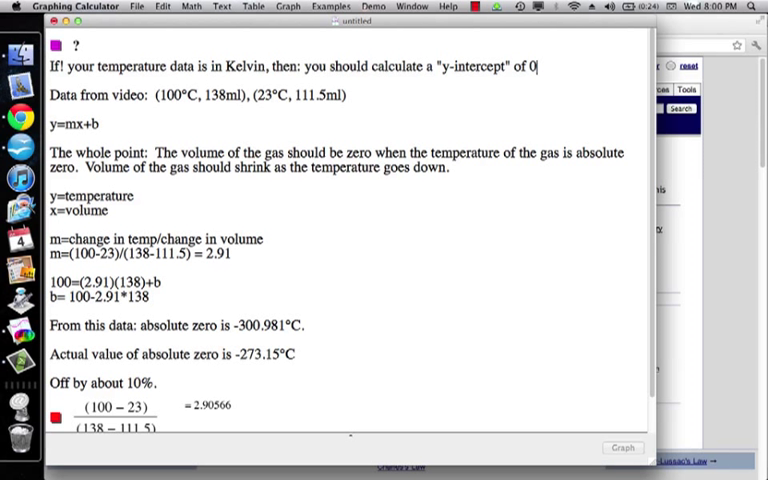
{"action": "type", "text": "K"}
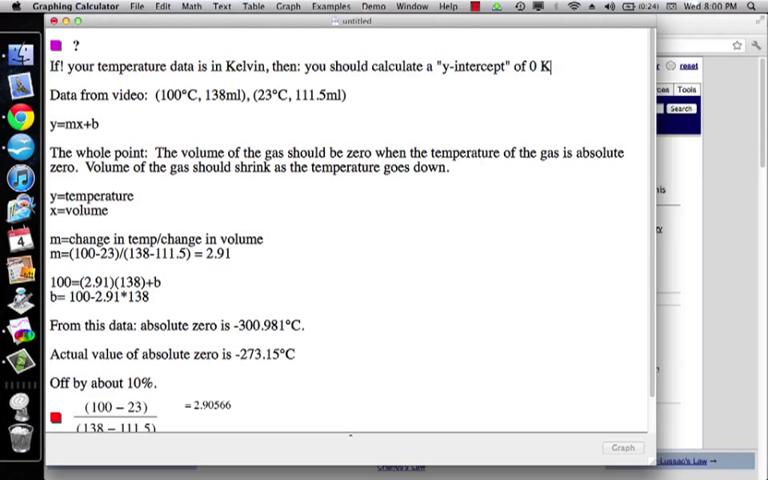
{"action": "type", "text": "elvin."}
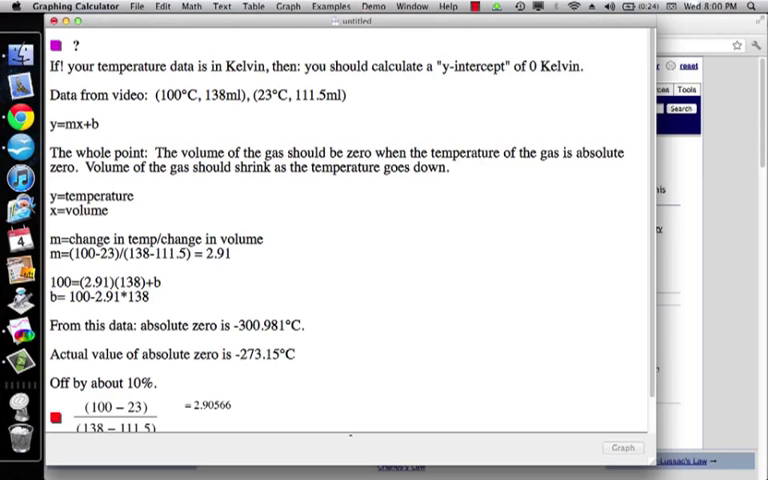
- Continue the note: at 0 K the volume of an ideal gas, in whatever units, is zero
{"action": "type", "text": "At absolute zero ("}
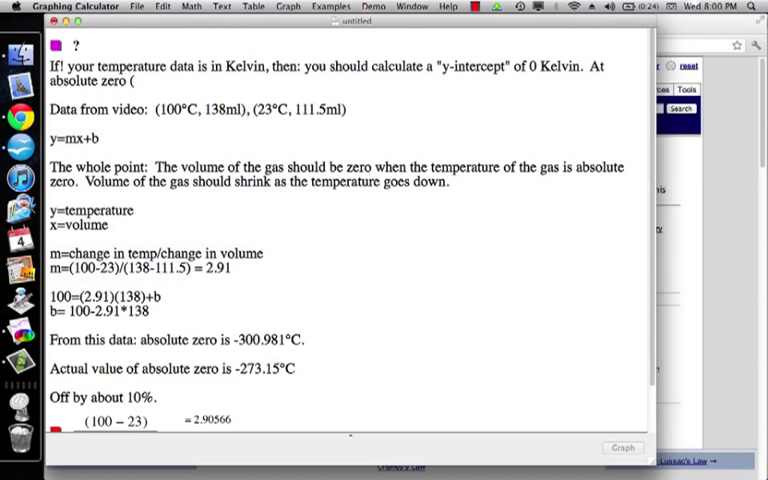
{"action": "type", "text": "0K"}
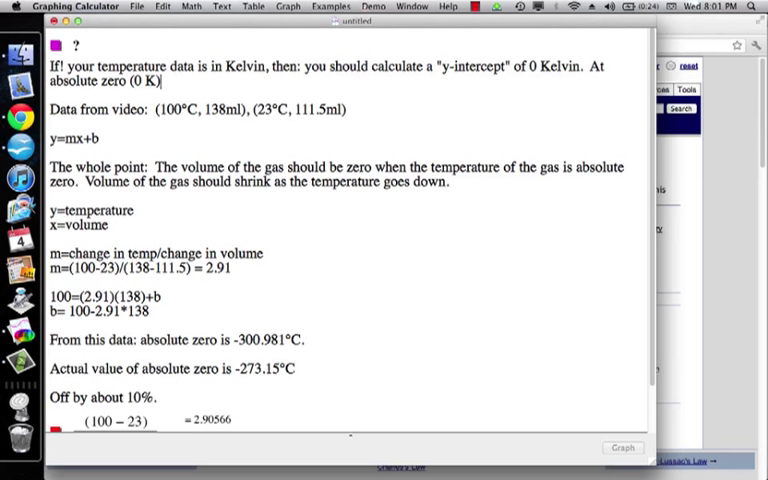
{"action": "type", "text": "the volume of an ideal gas should be zero"}
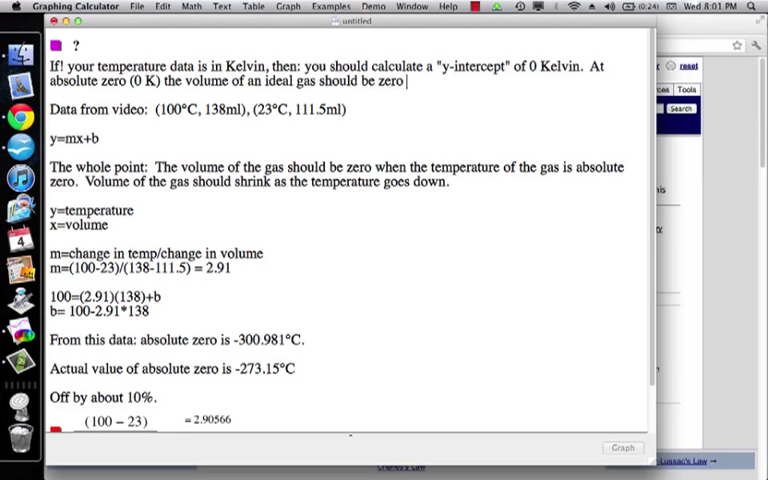
{"action": "type", "text": "in whatev"}
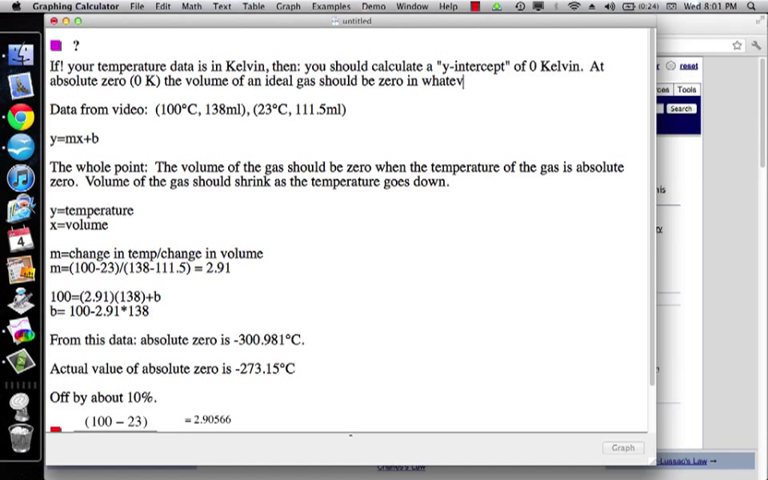